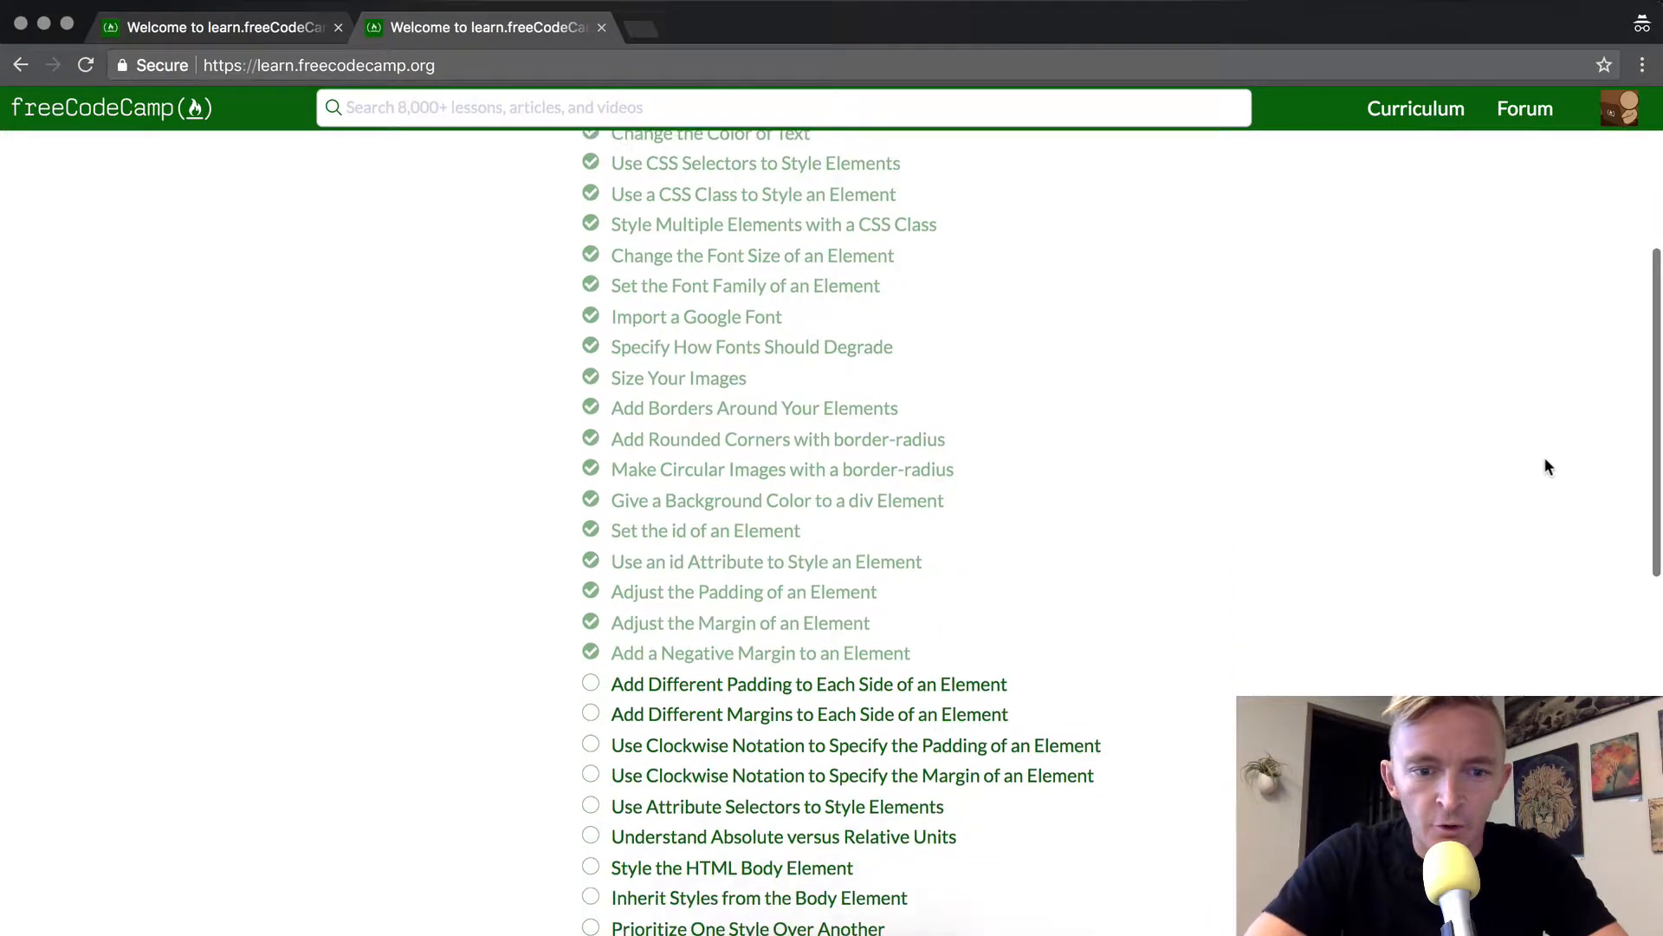
Step: Open the 'Add Different Padding to Each Side of an Element' challenge from the Basic CSS list
left_click(808, 683)
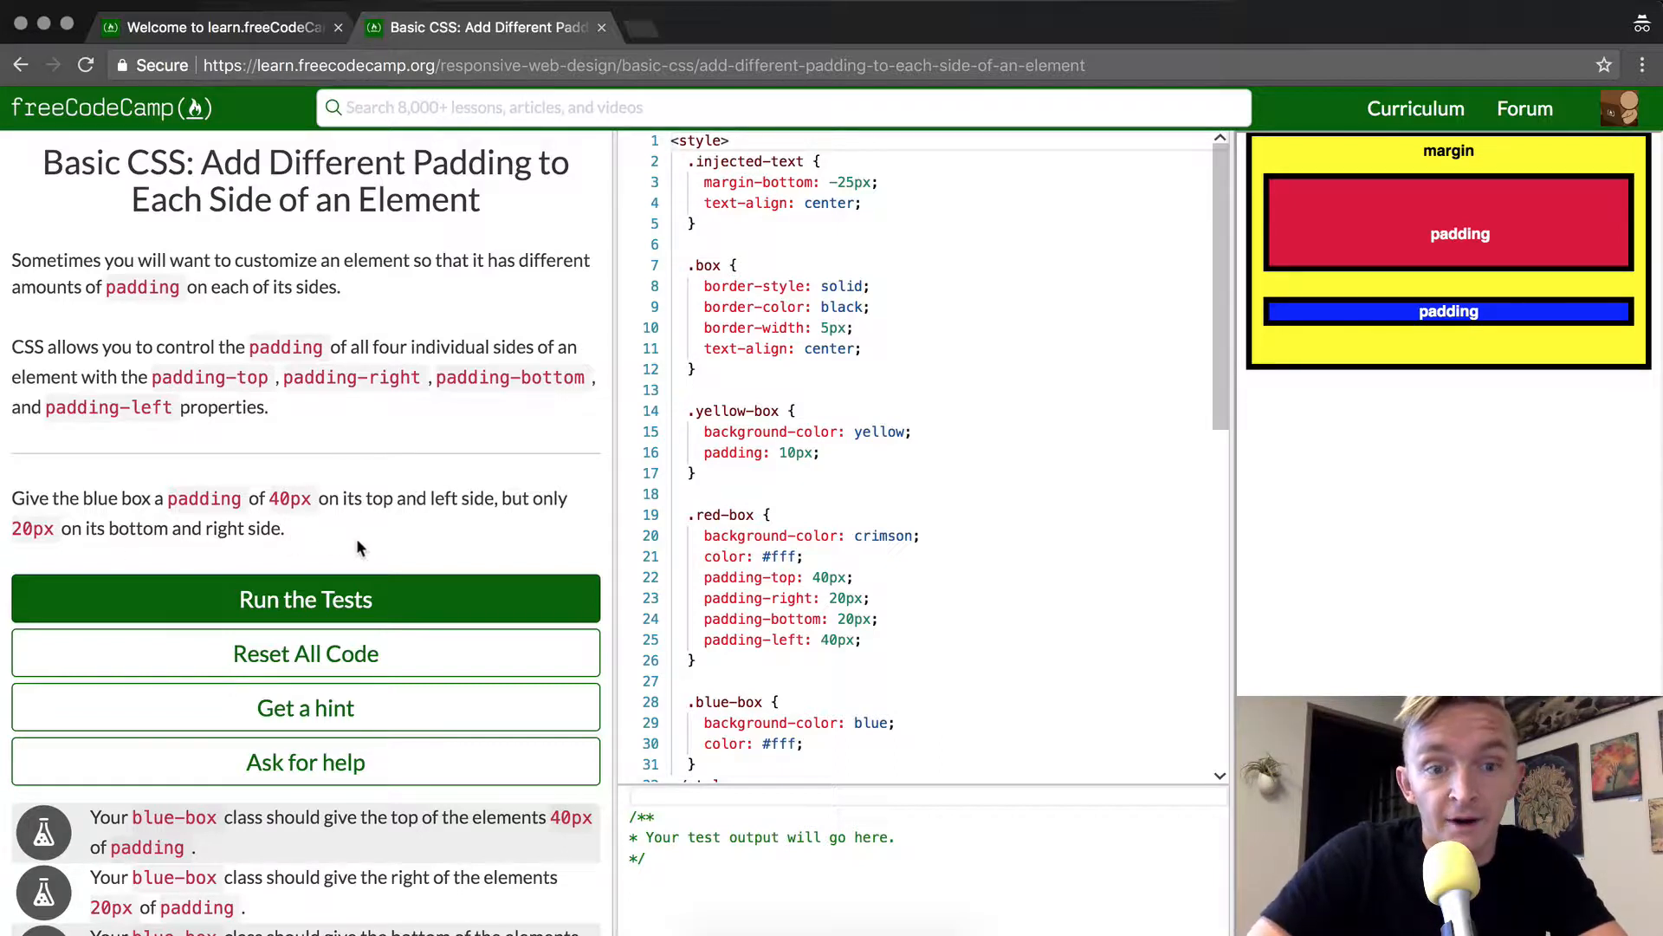
mouse_move(469, 523)
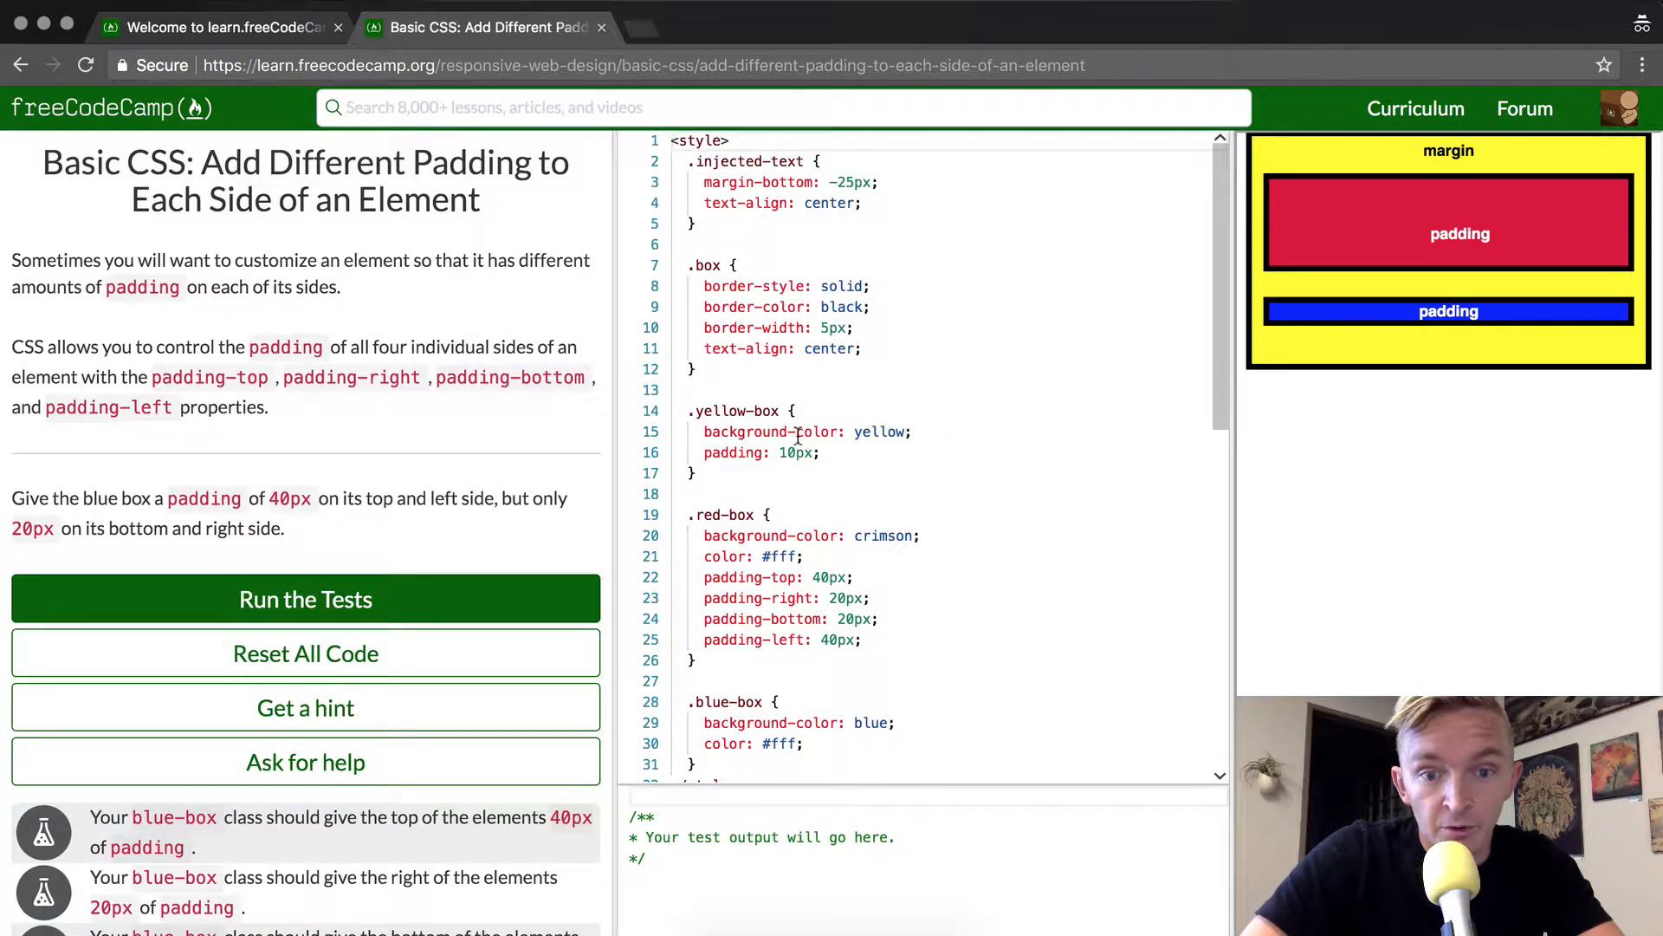
scroll("down", 3)
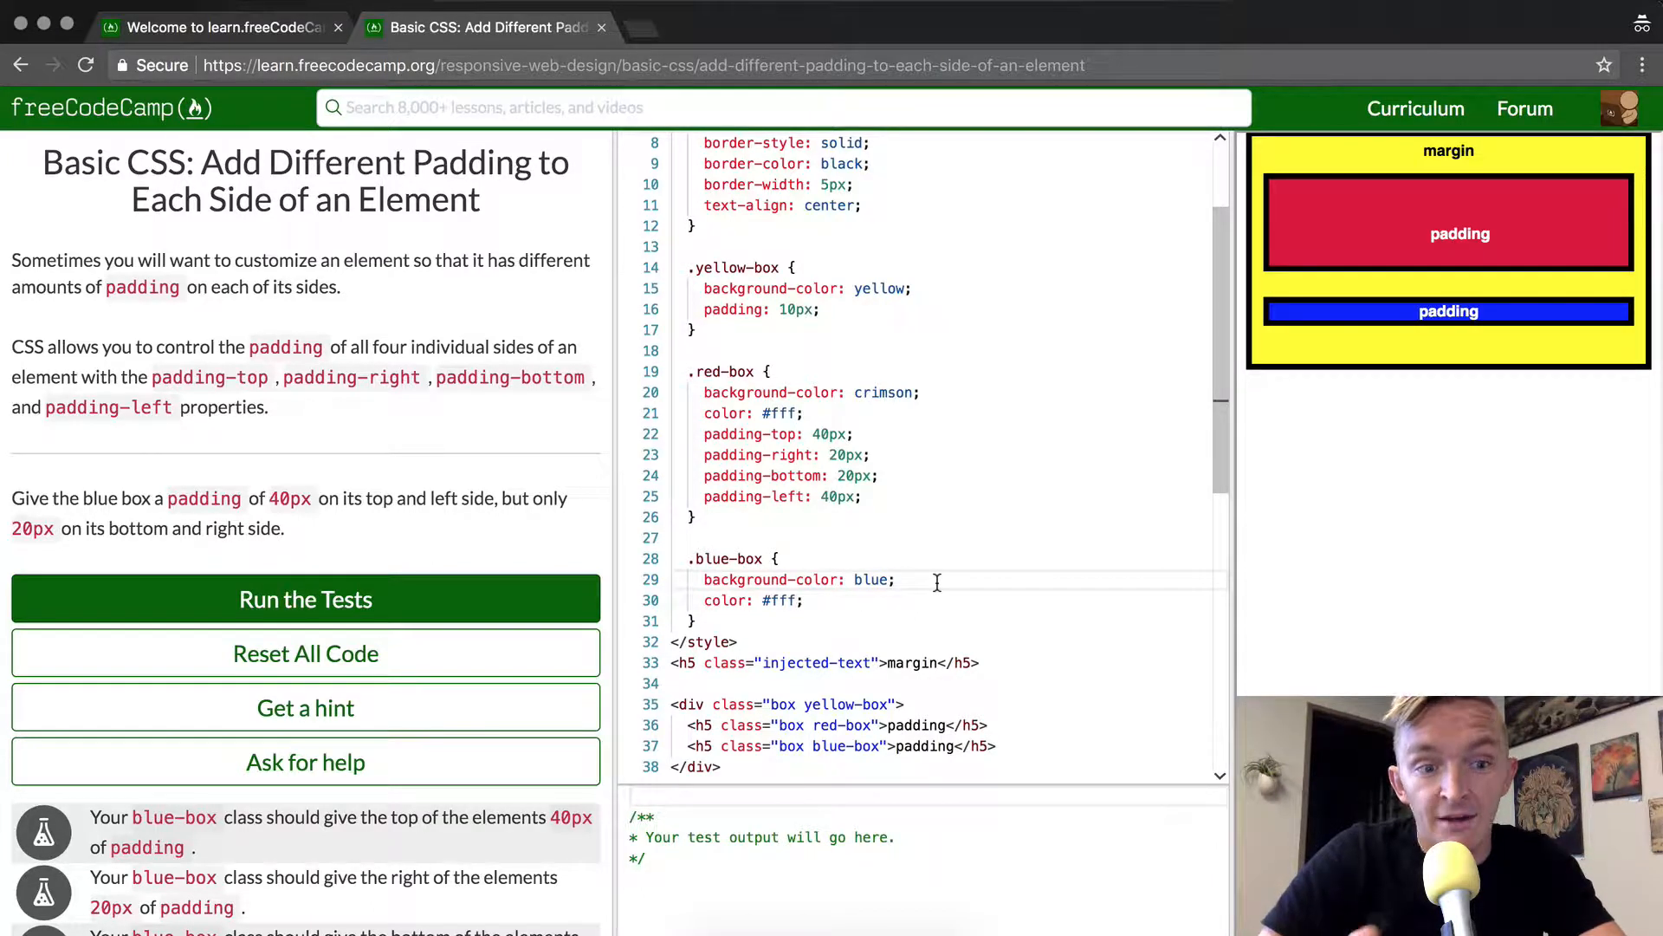
Step: Add padding-top and padding-left of 40px to the .blue-box rule
key("enter")
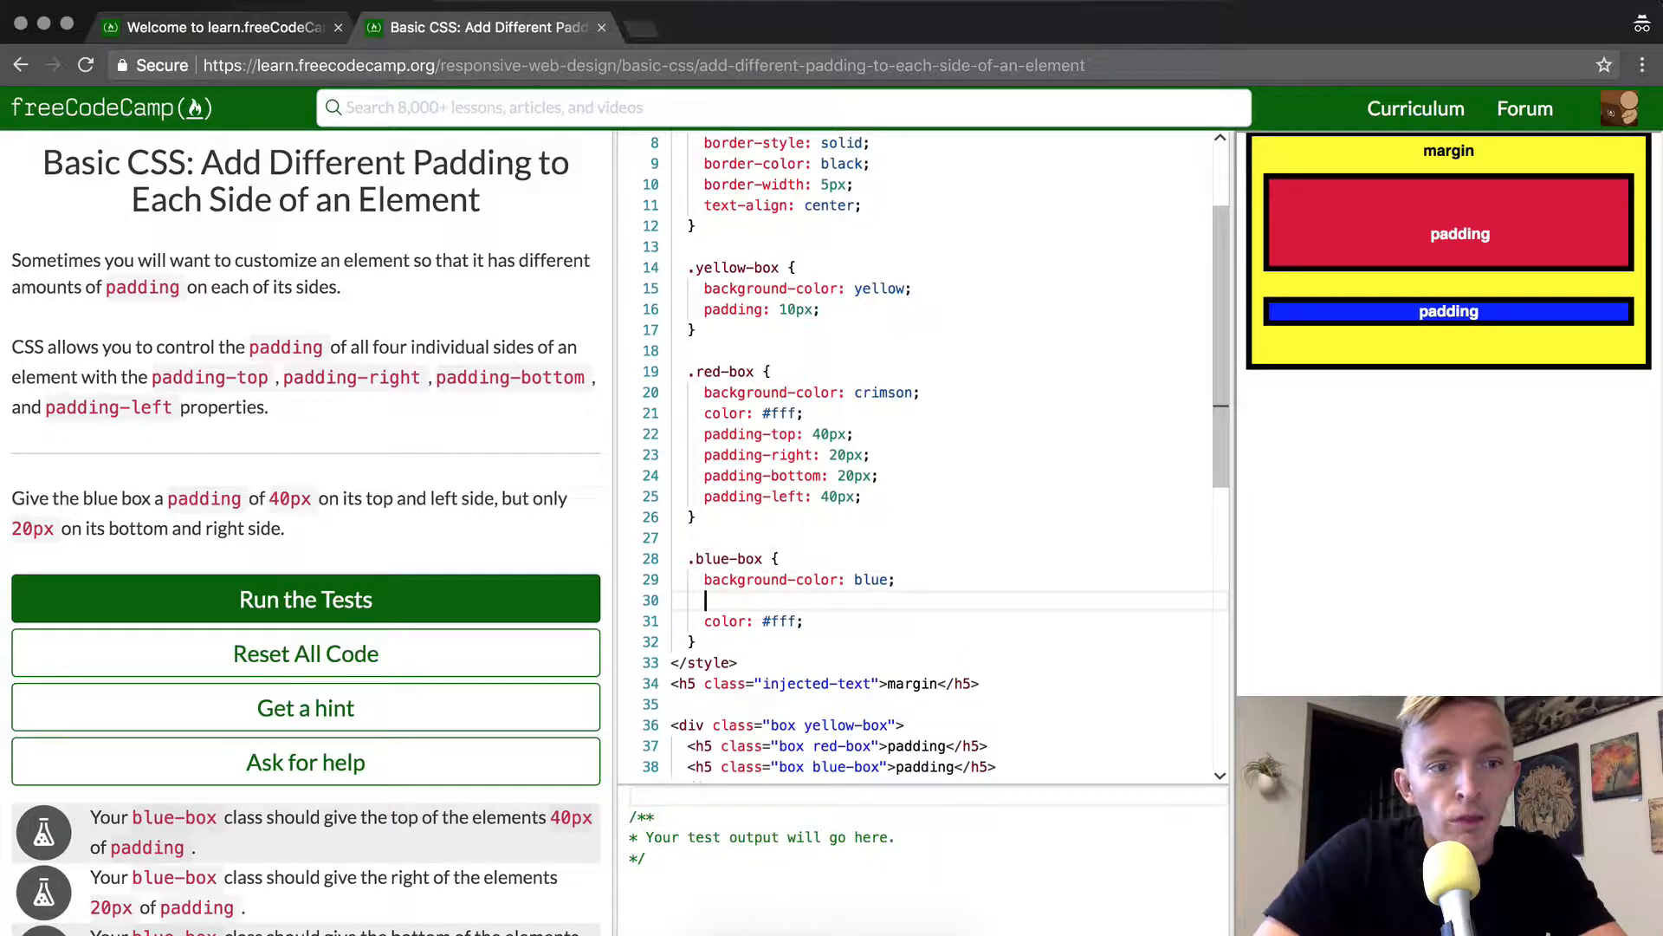
type("padding-")
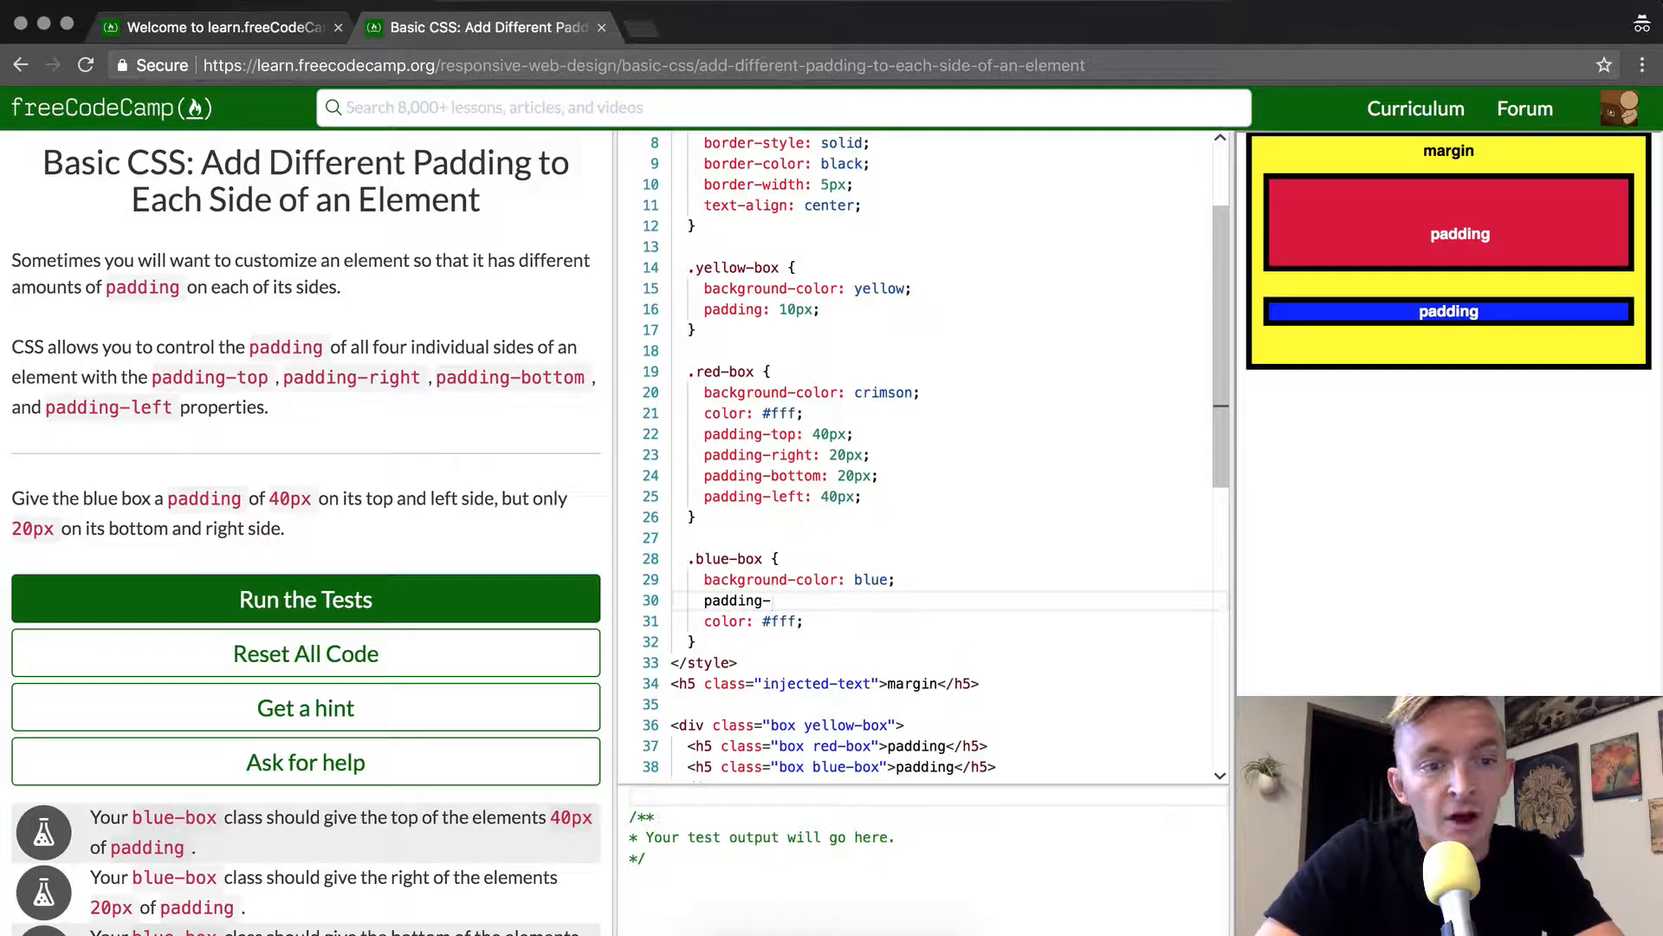
type("top:")
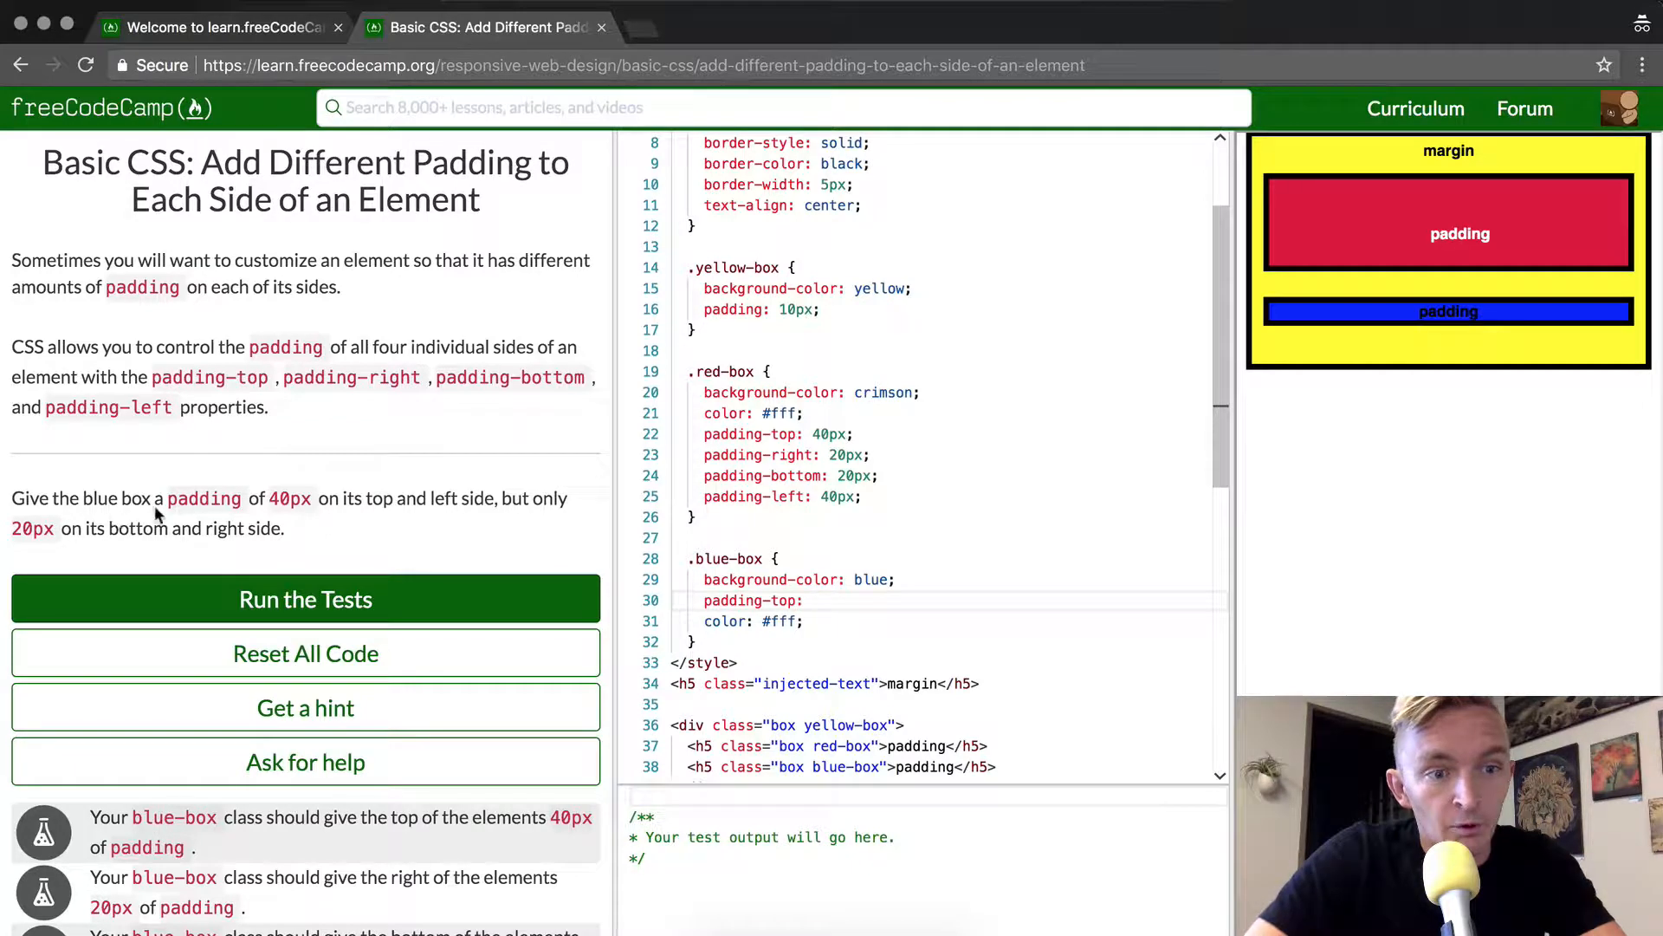
mouse_move(319, 497)
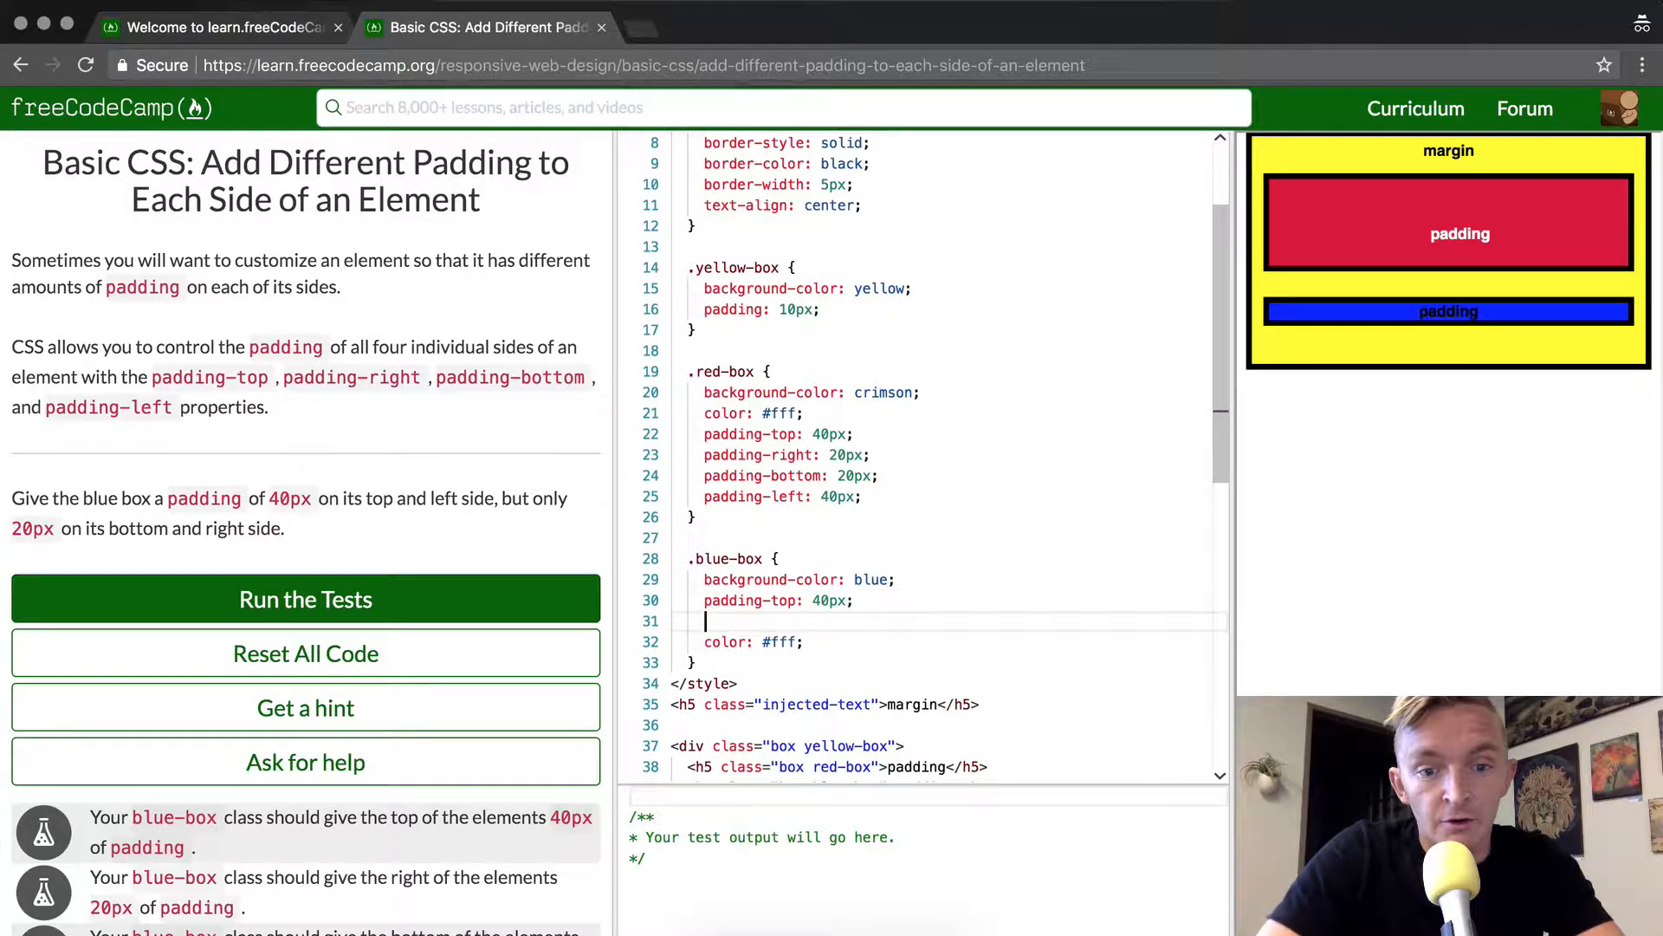
type("padding-lef")
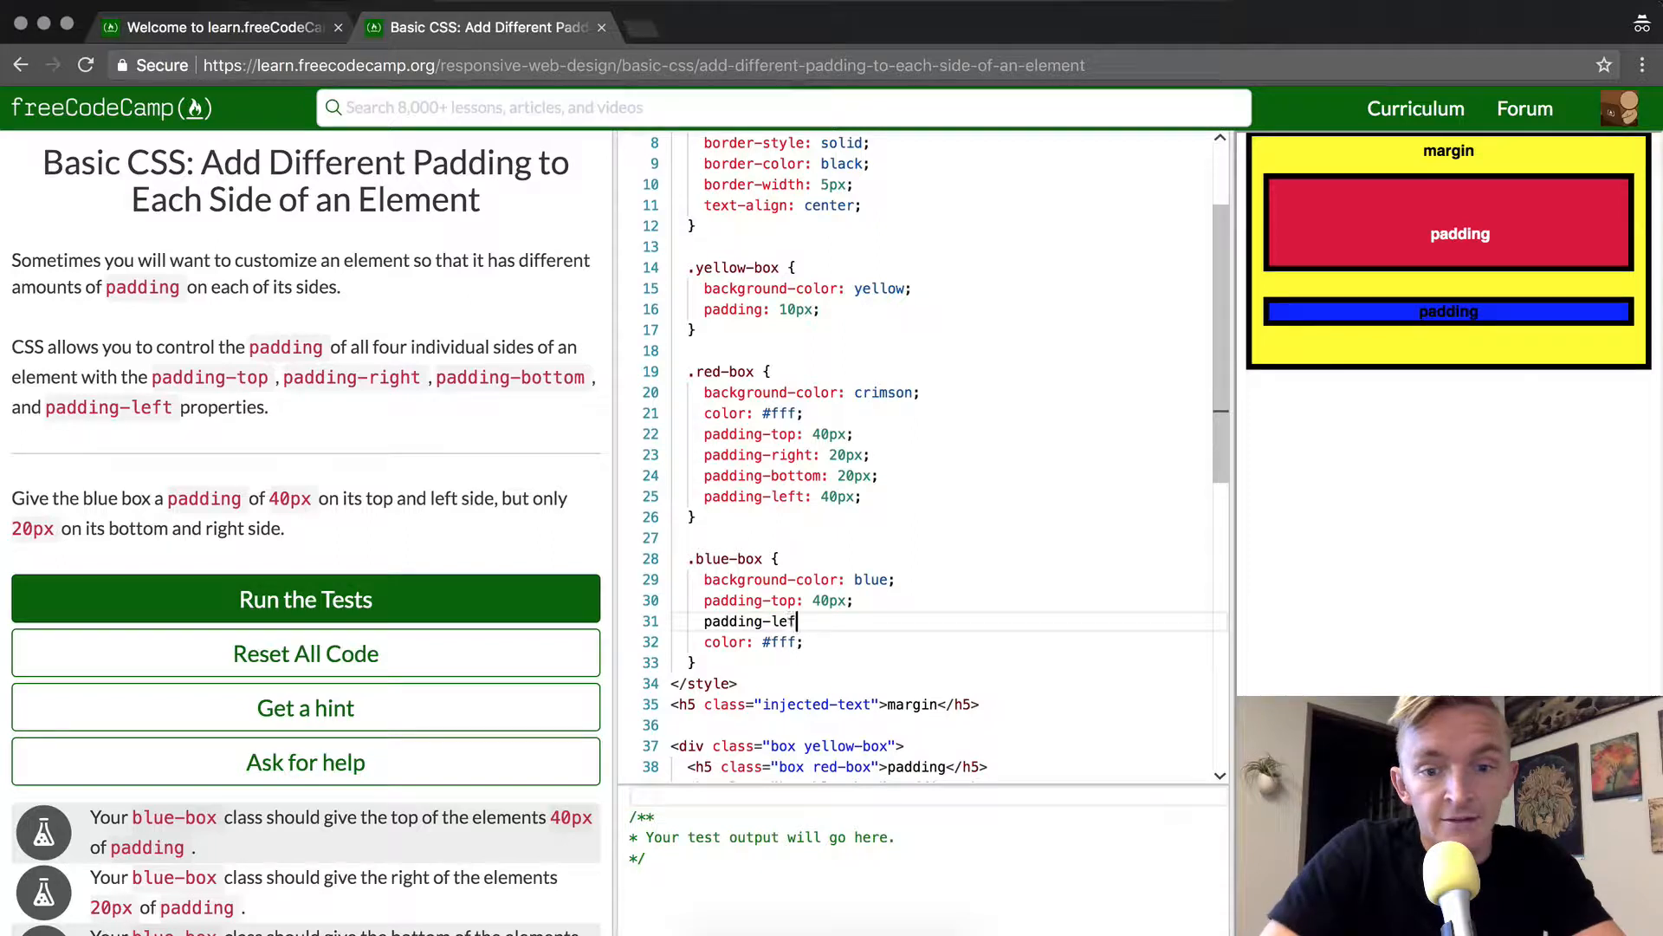
type("t: 40")
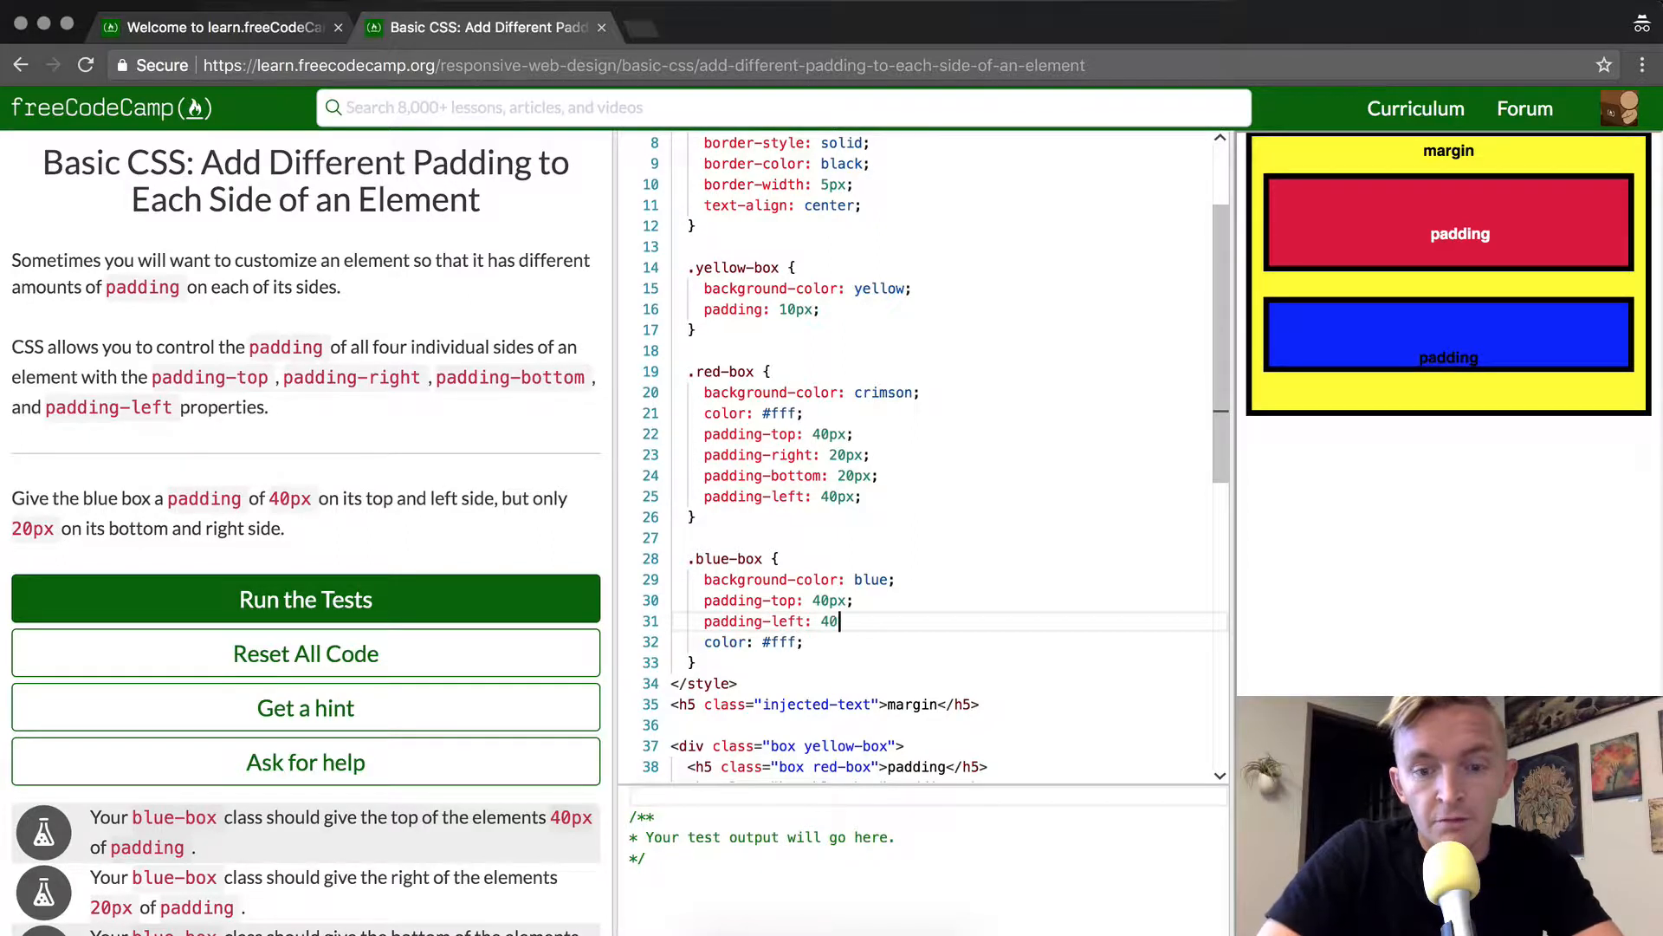
type("px;")
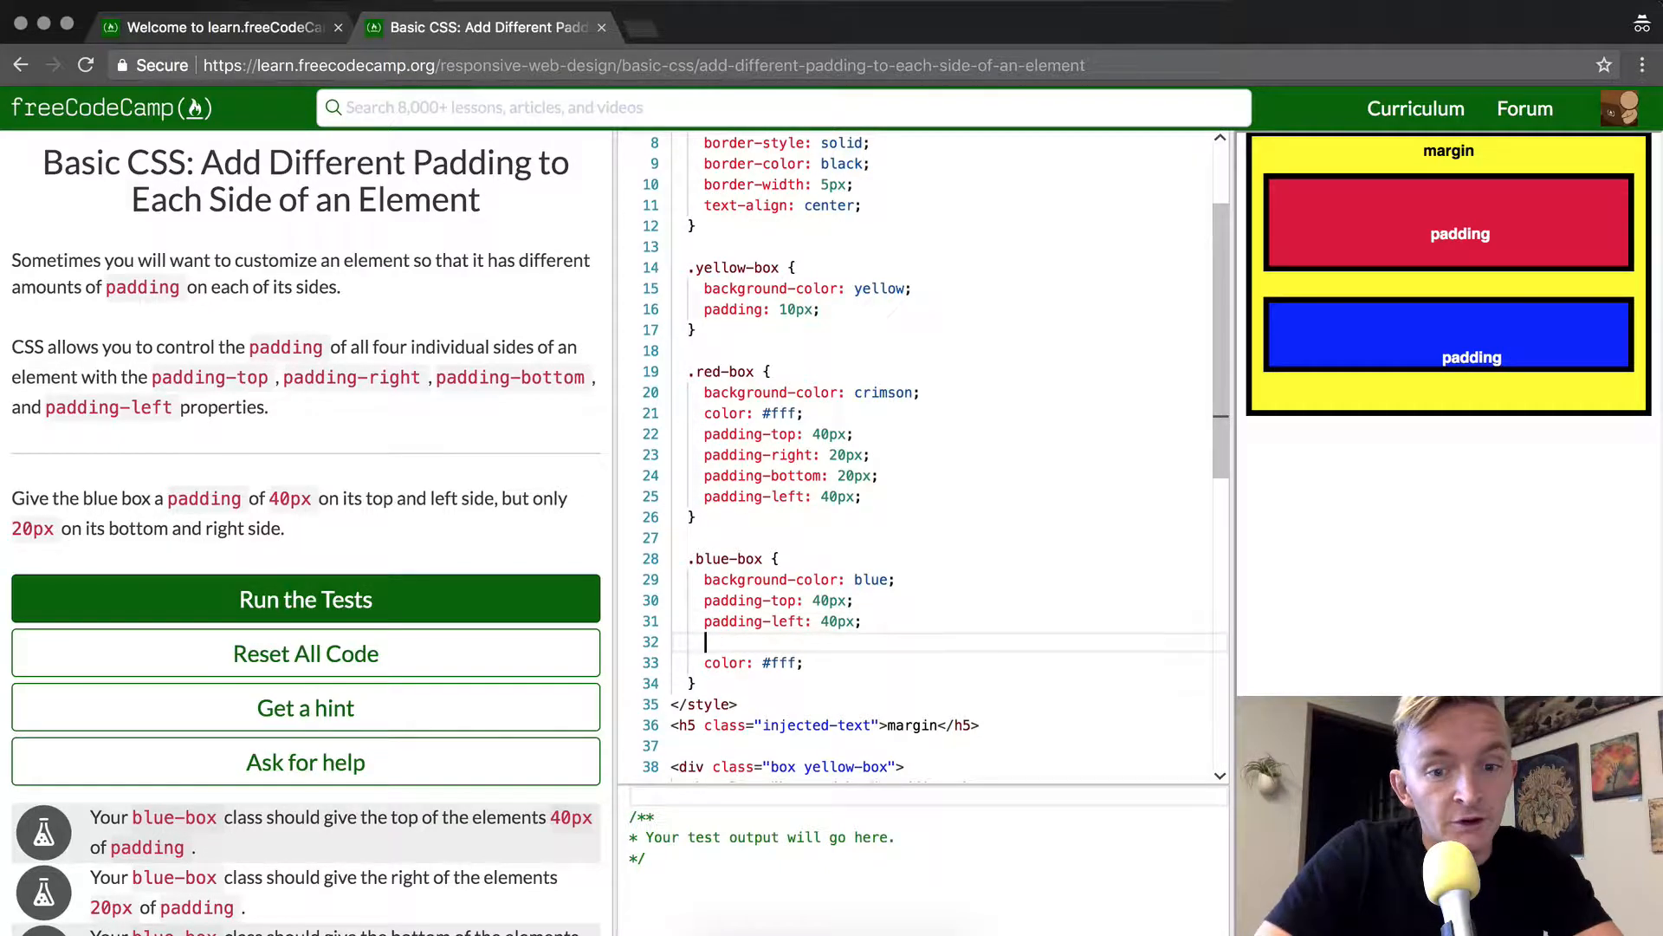
Step: Add padding-right and padding-bottom of 20px to the .blue-box rule
type("padding-right:")
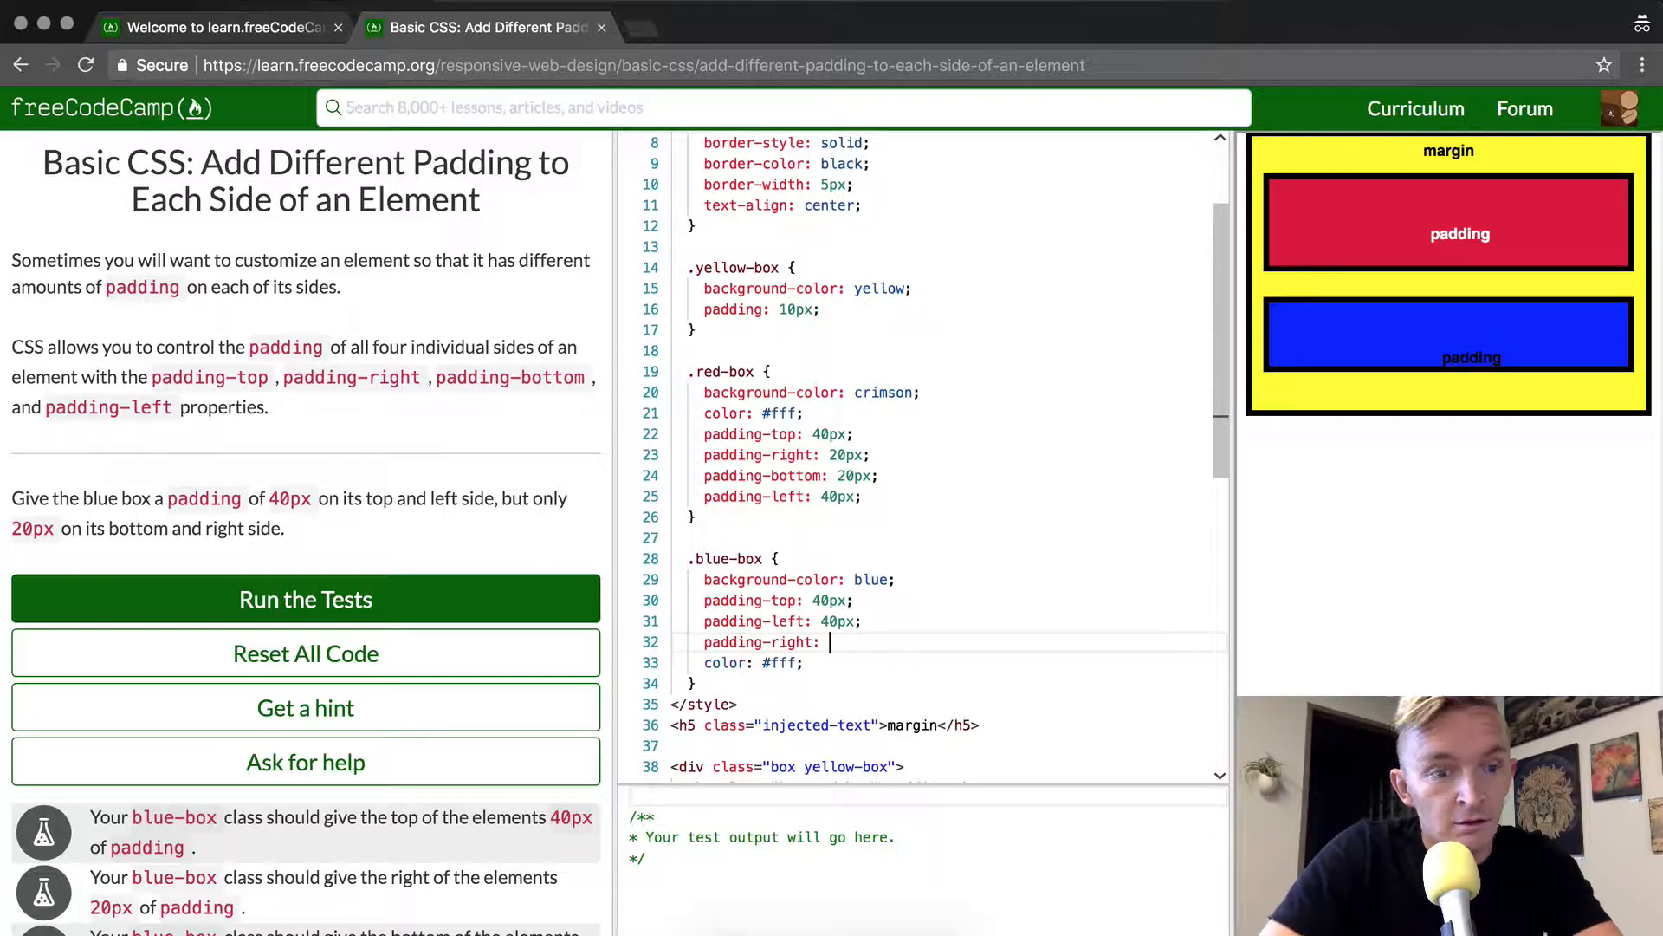
type("2")
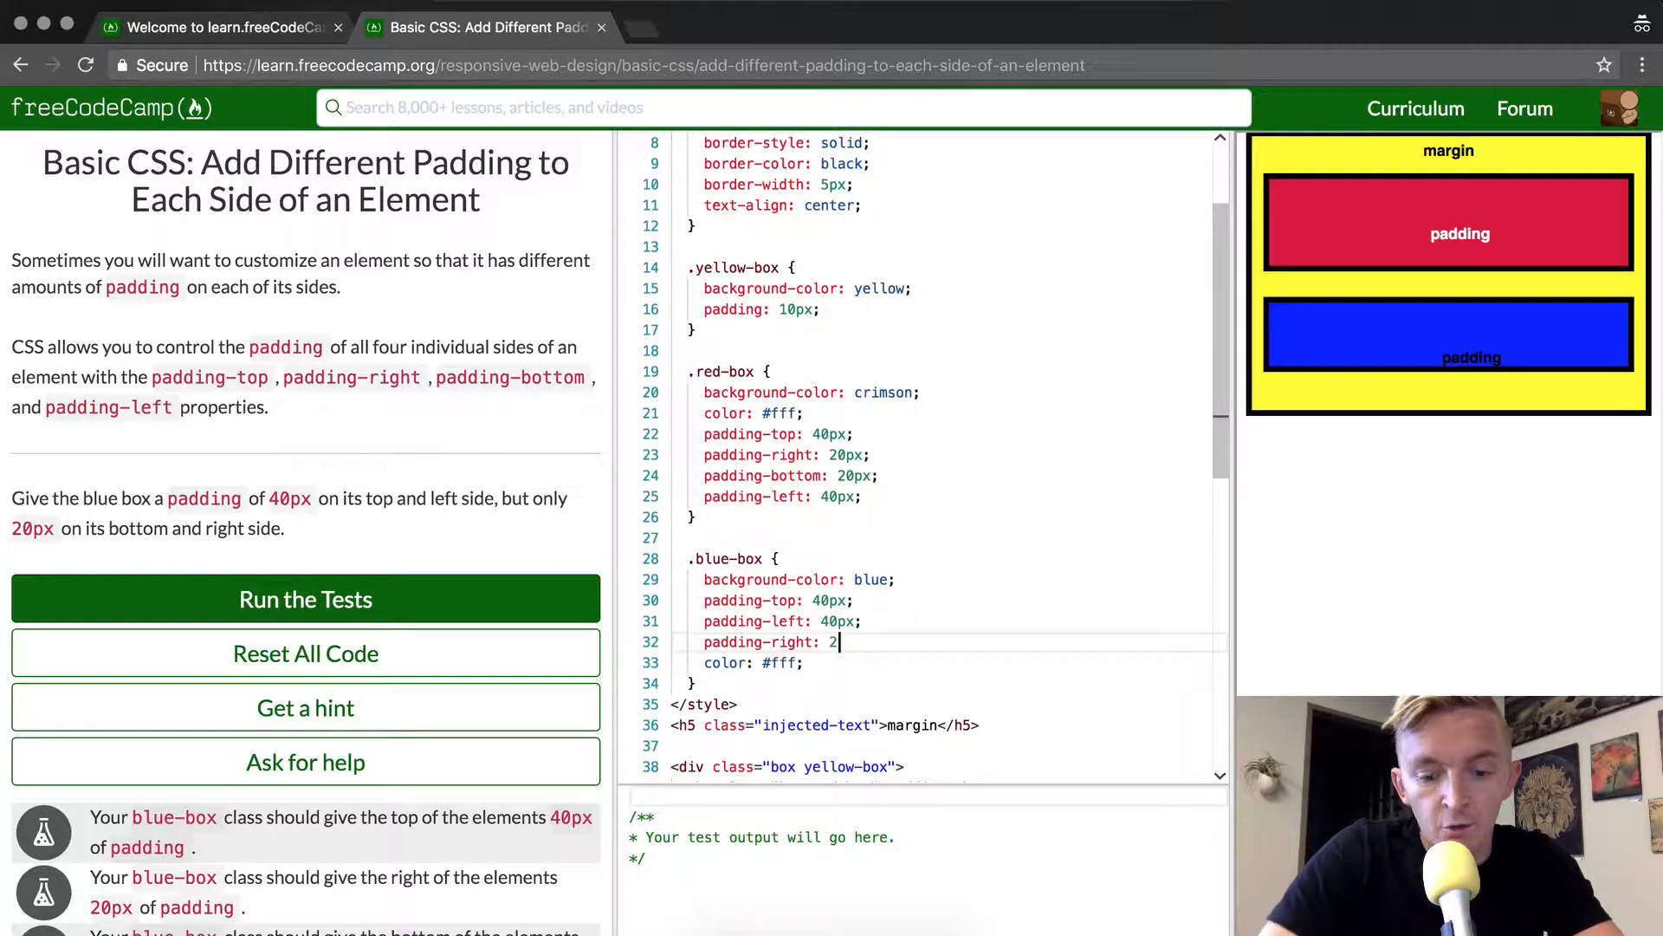
type("0px;")
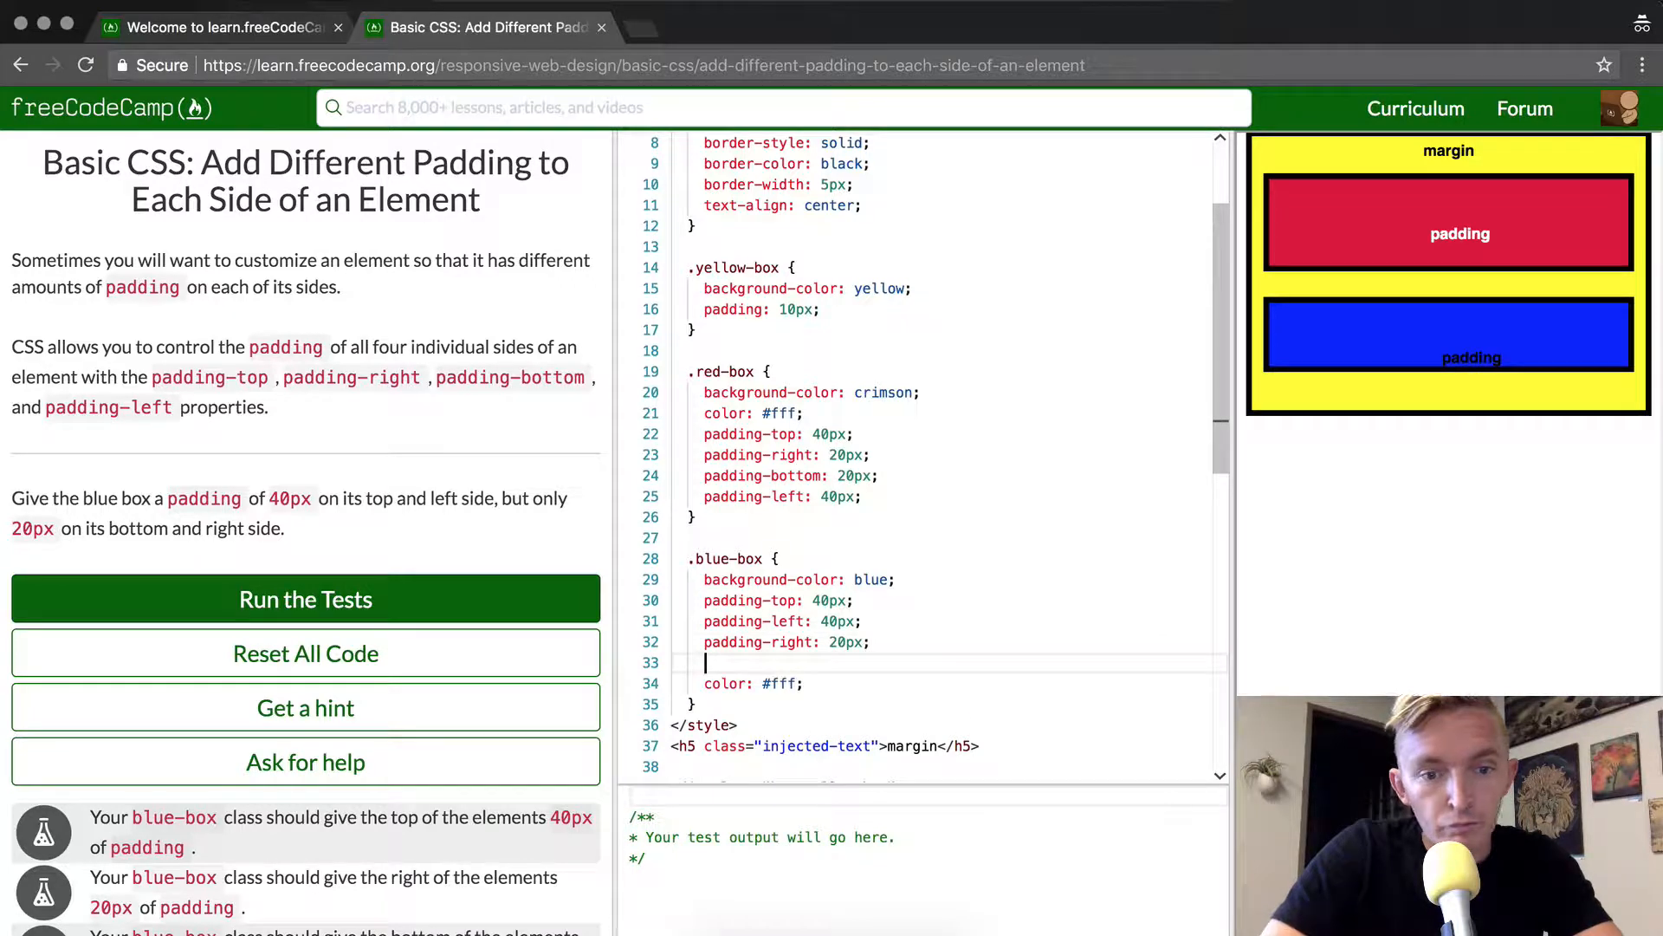
type("padding-left")
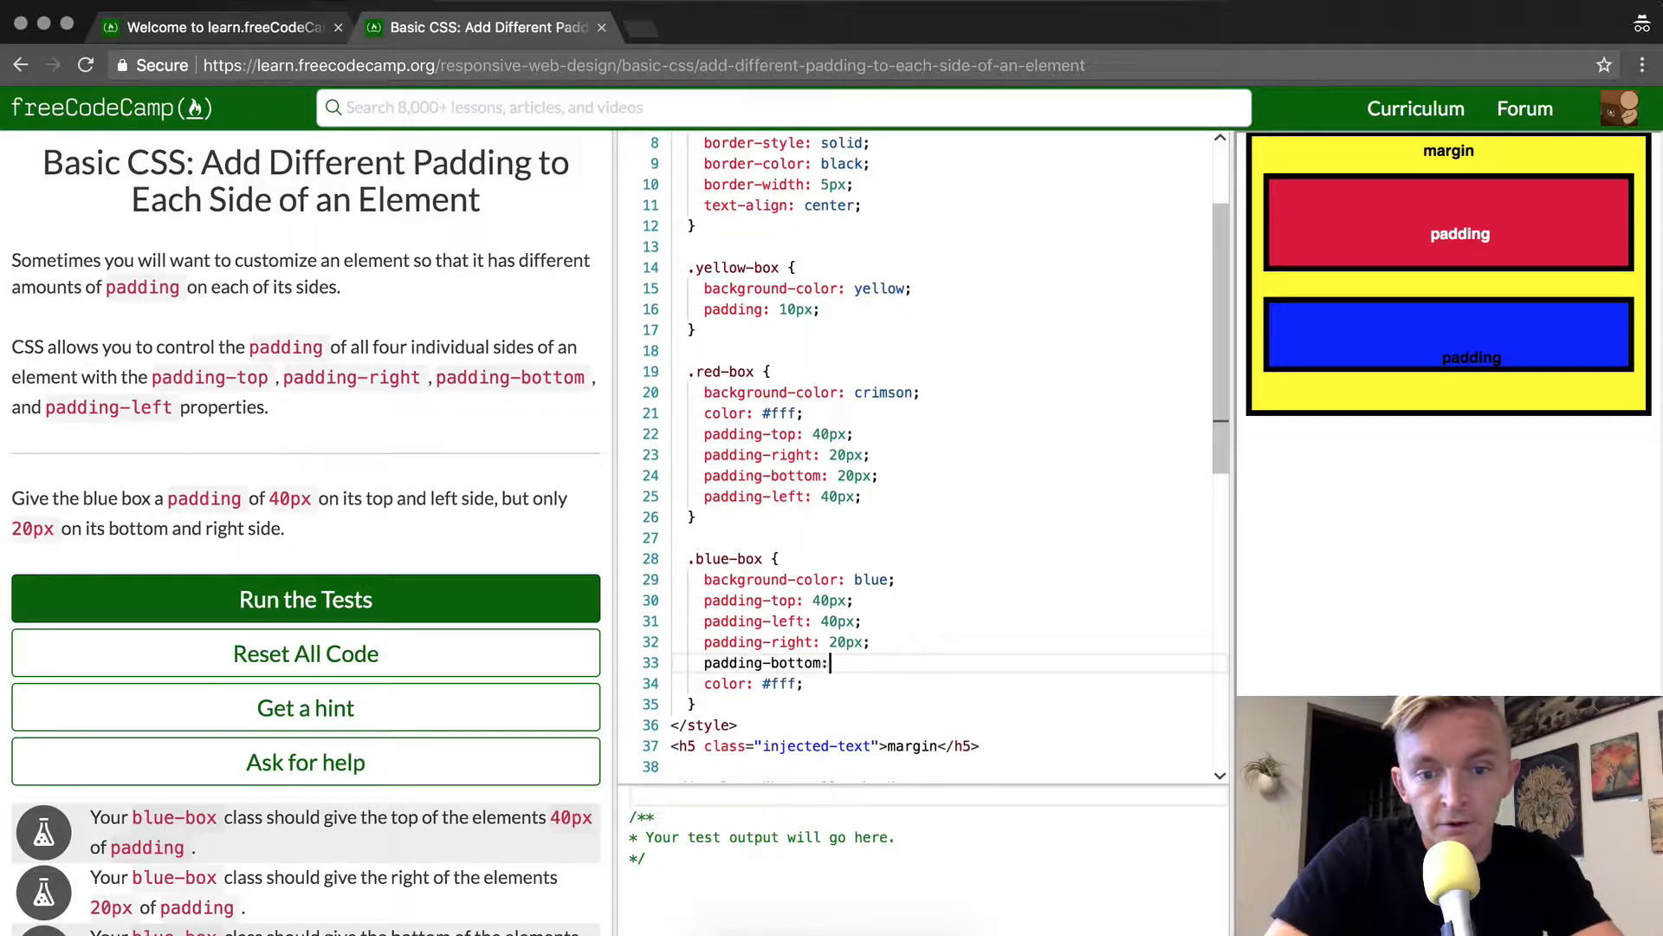
type("20px;")
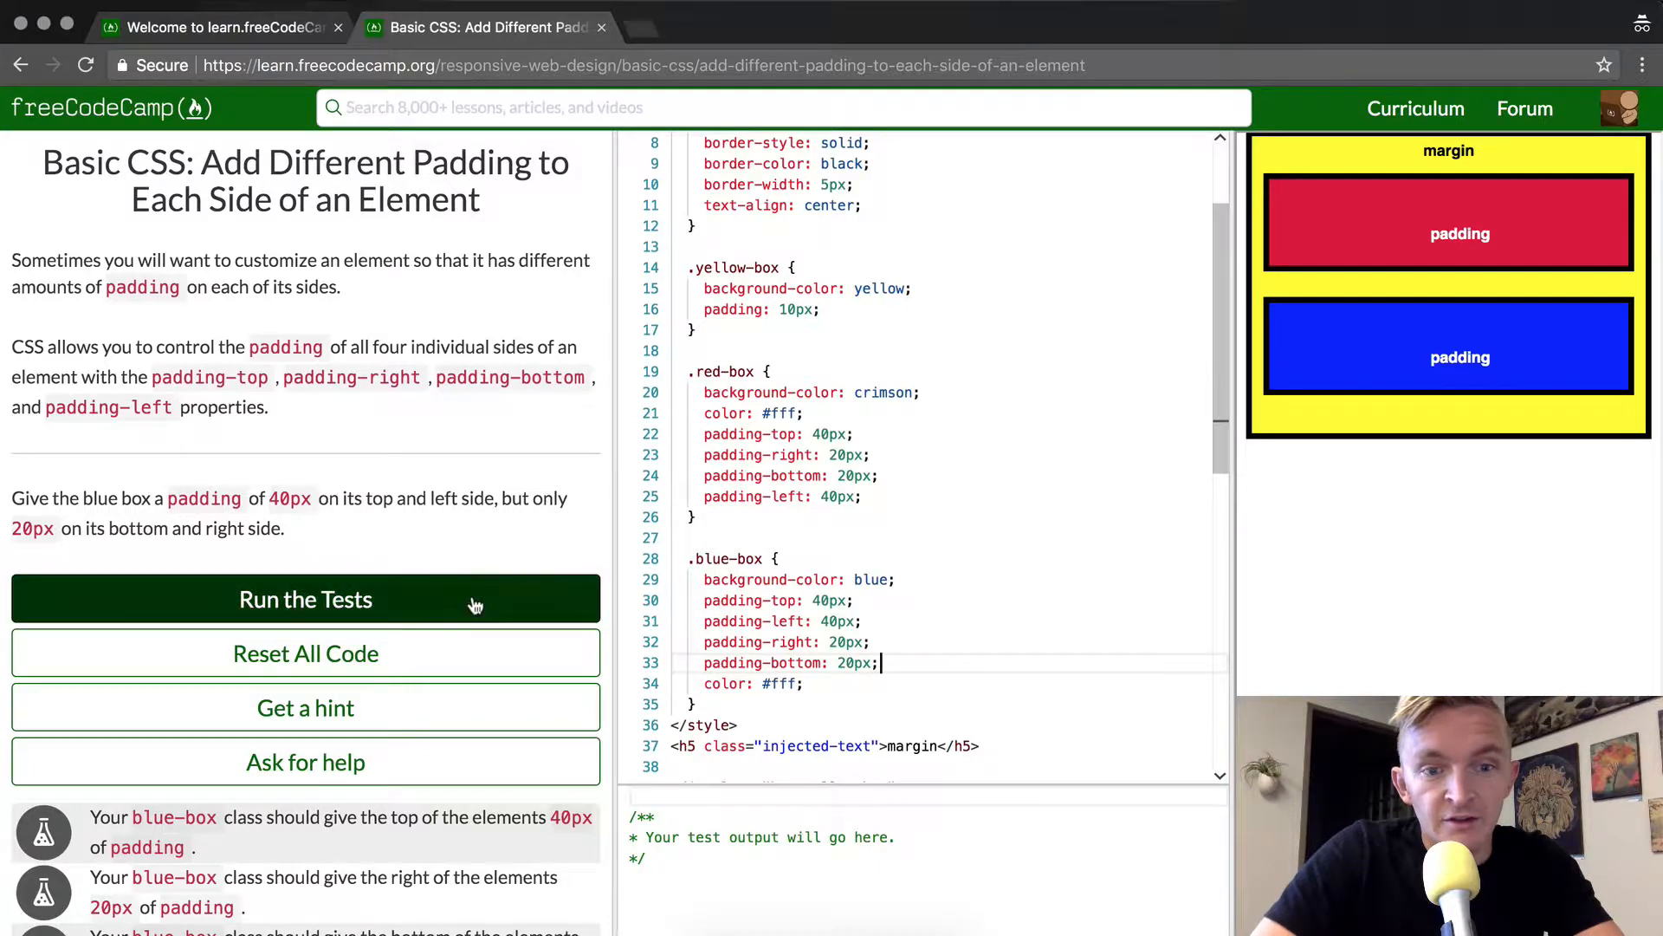
Step: Run the tests, confirm they pass, and dismiss the success message
left_click(305, 598)
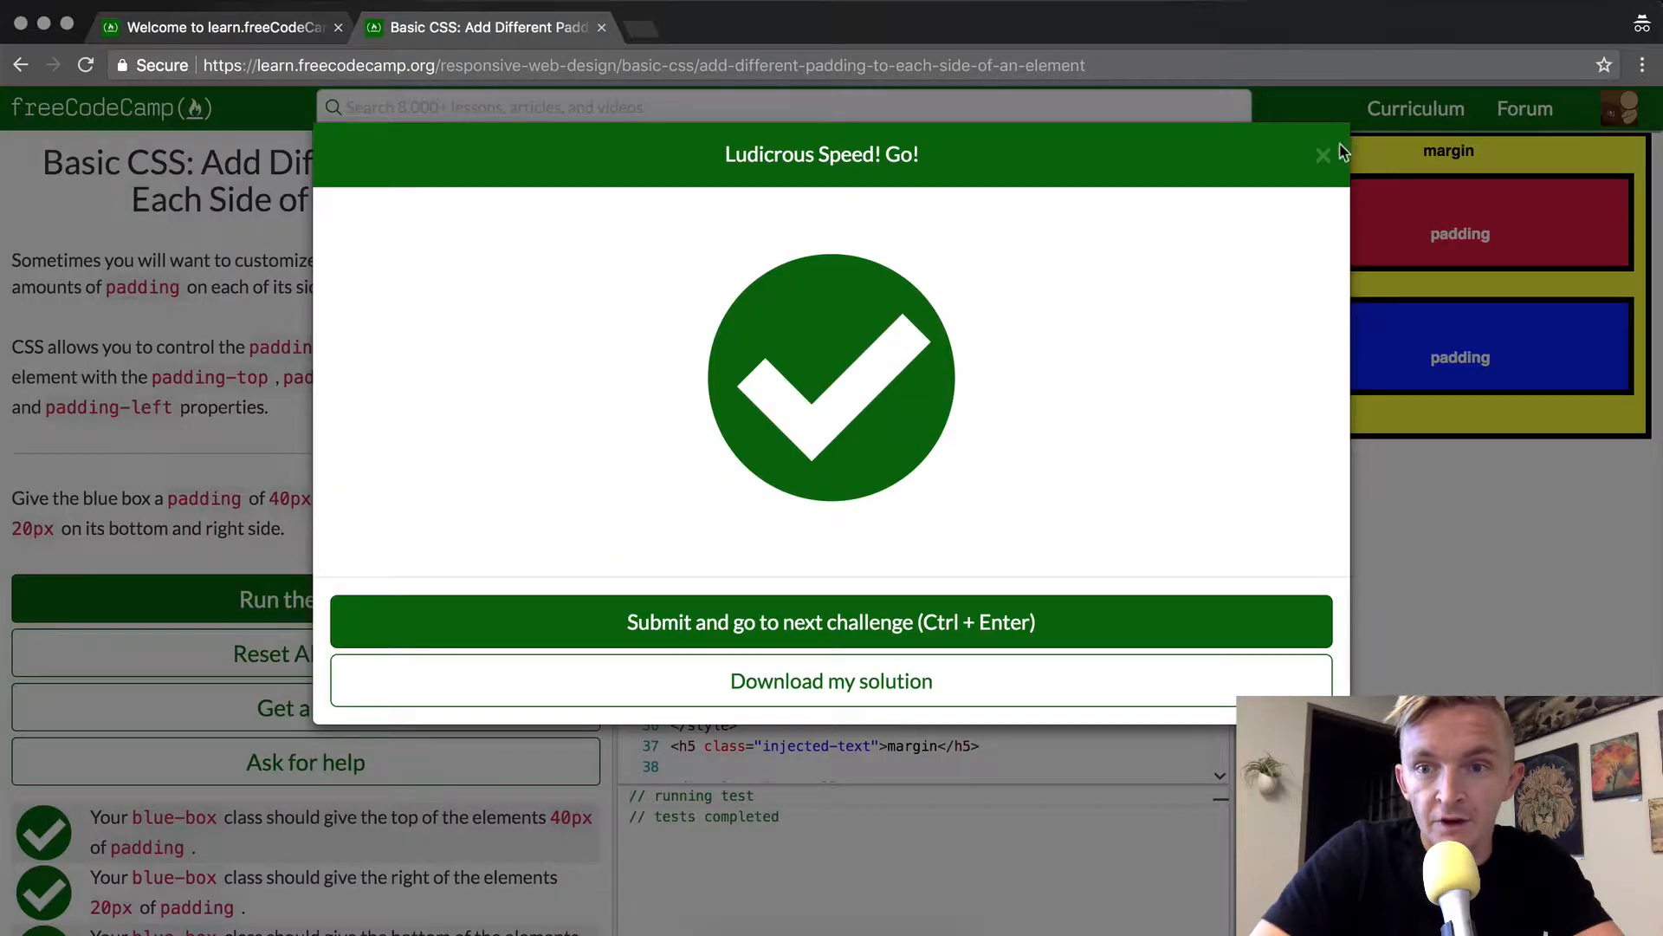
left_click(1322, 154)
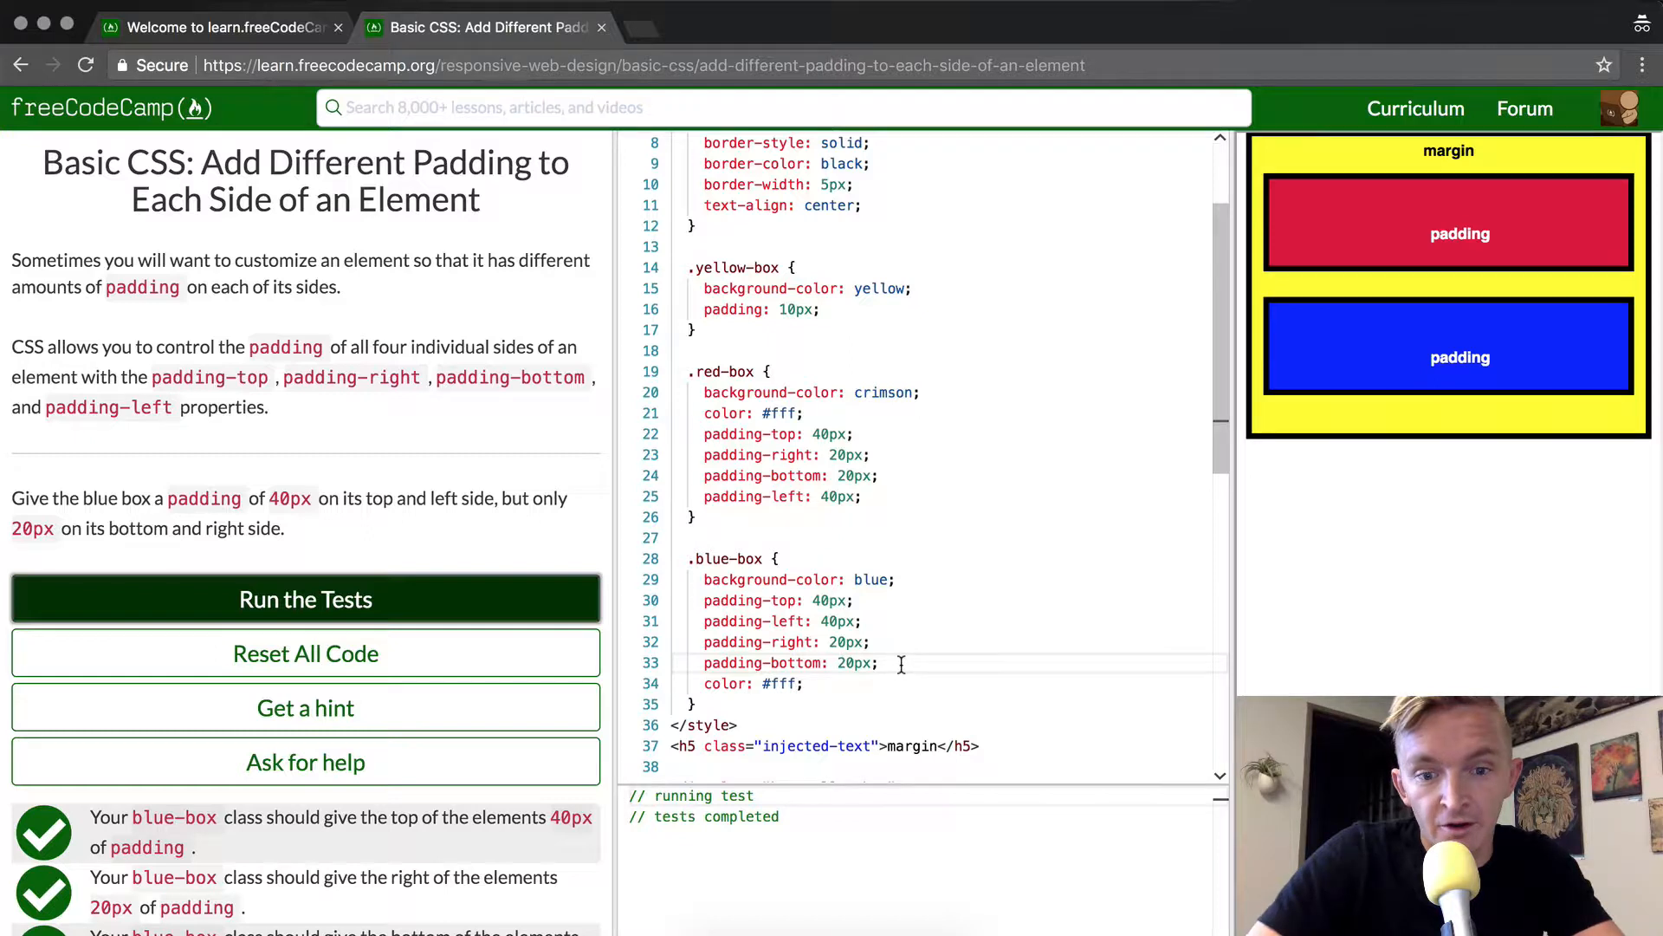
Step: Replace the four .blue-box padding lines with shorthand padding: 40px 40px 20px 20px
left_click_drag(815, 599, 877, 662)
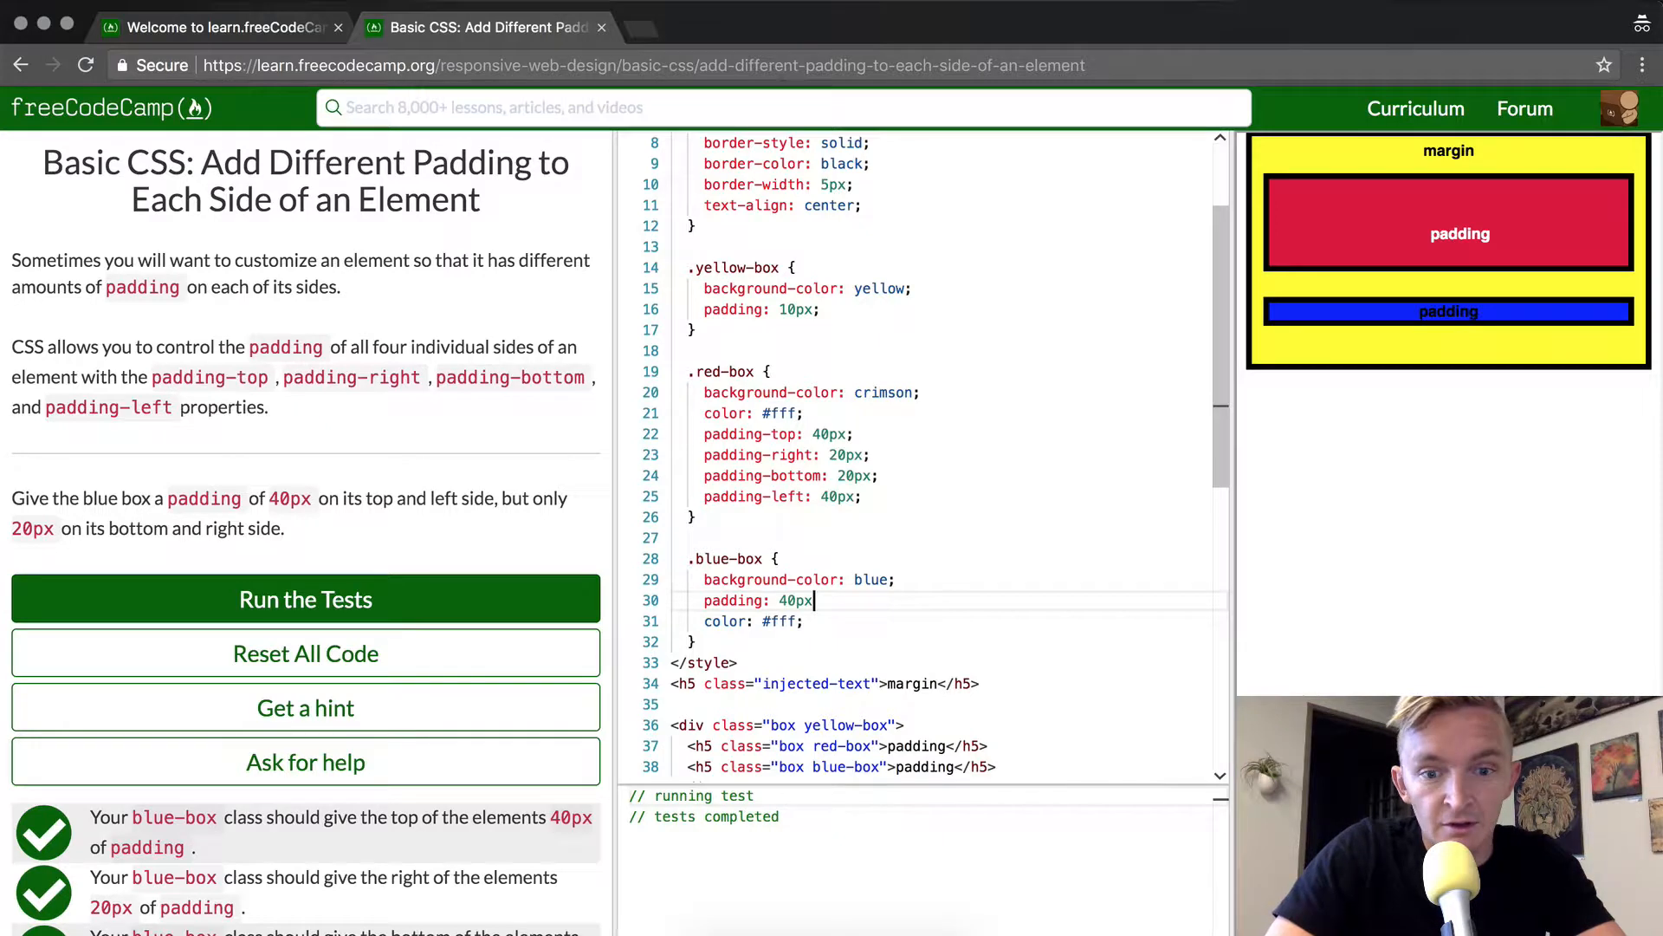
type("40px")
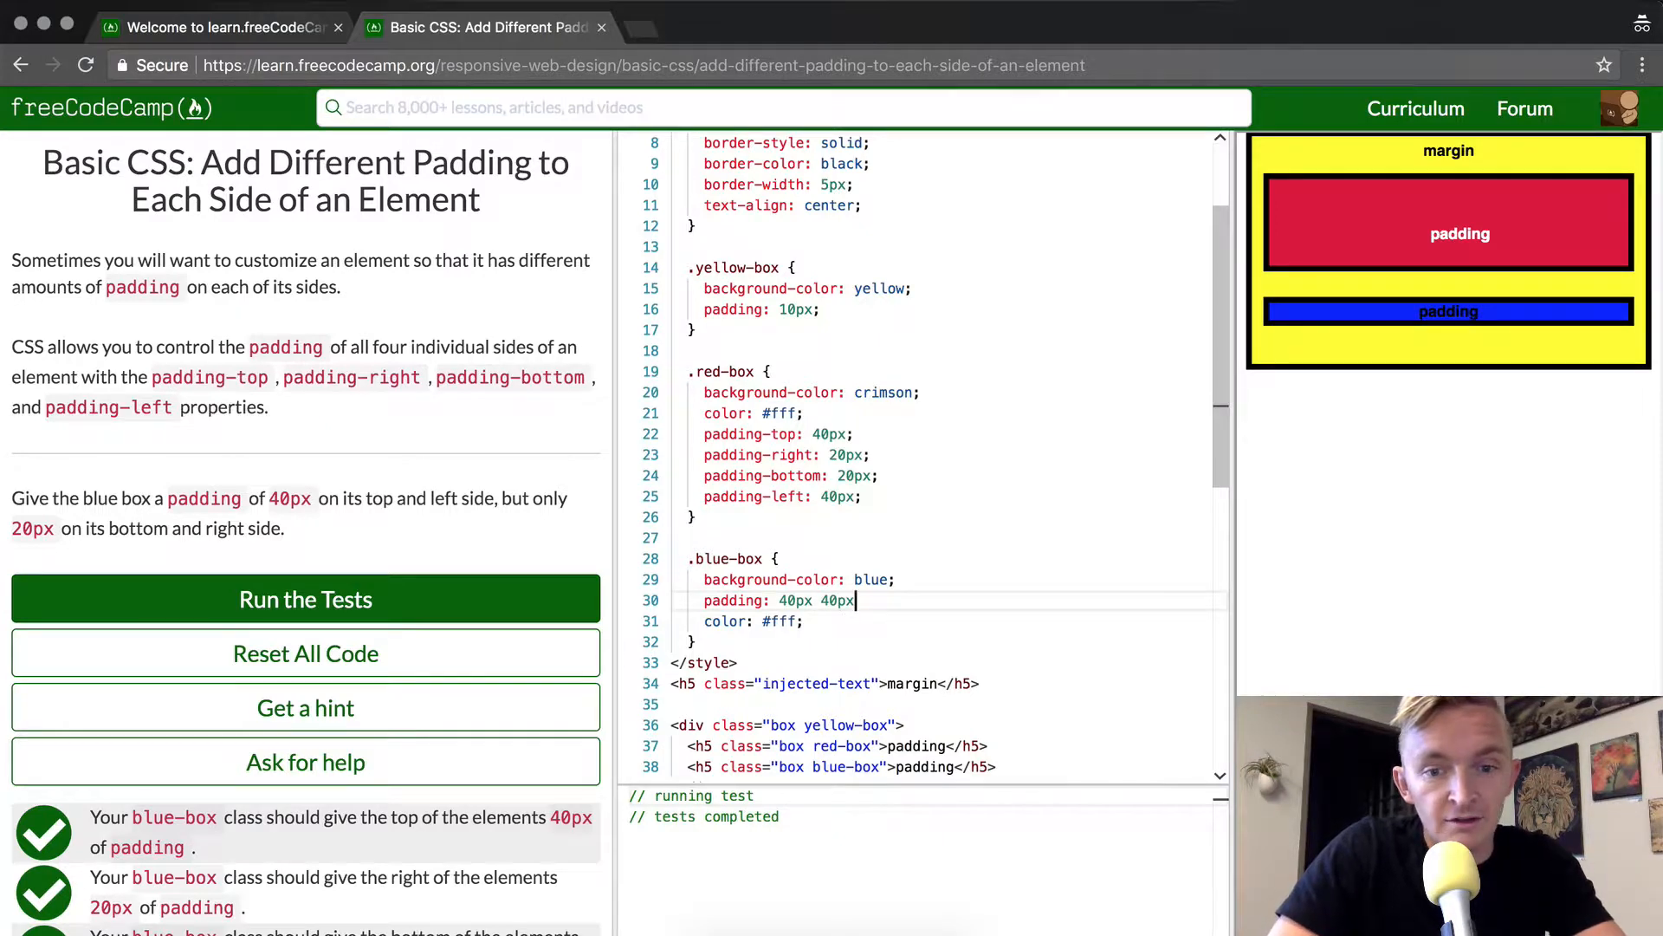
type("20px 20")
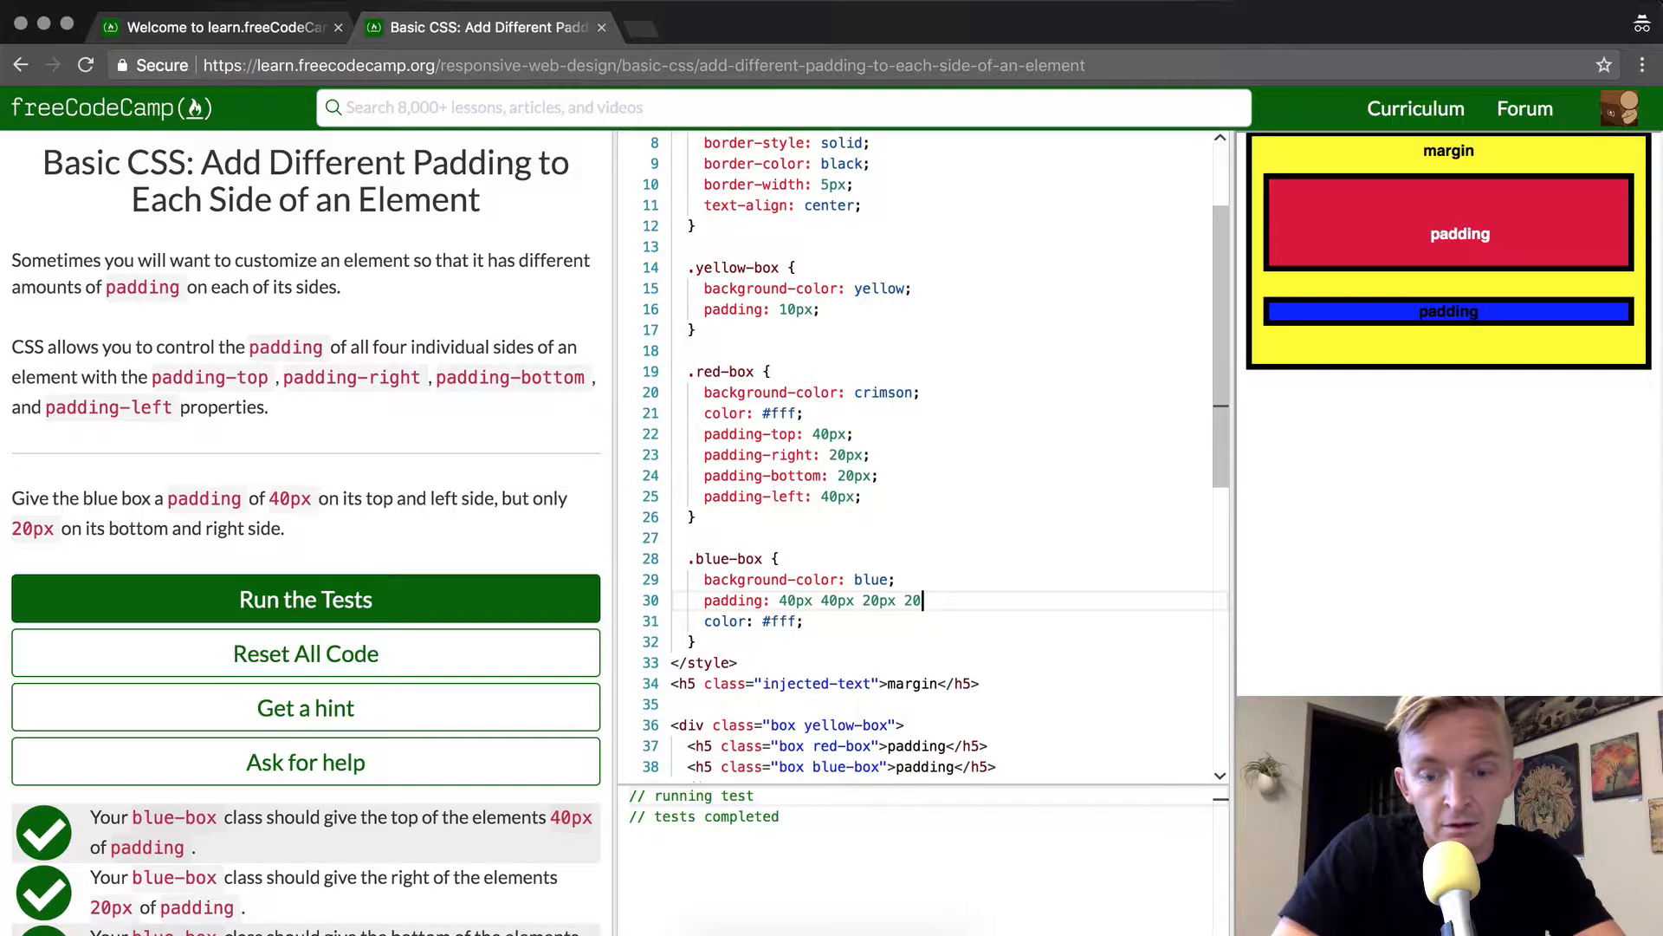
type("px;")
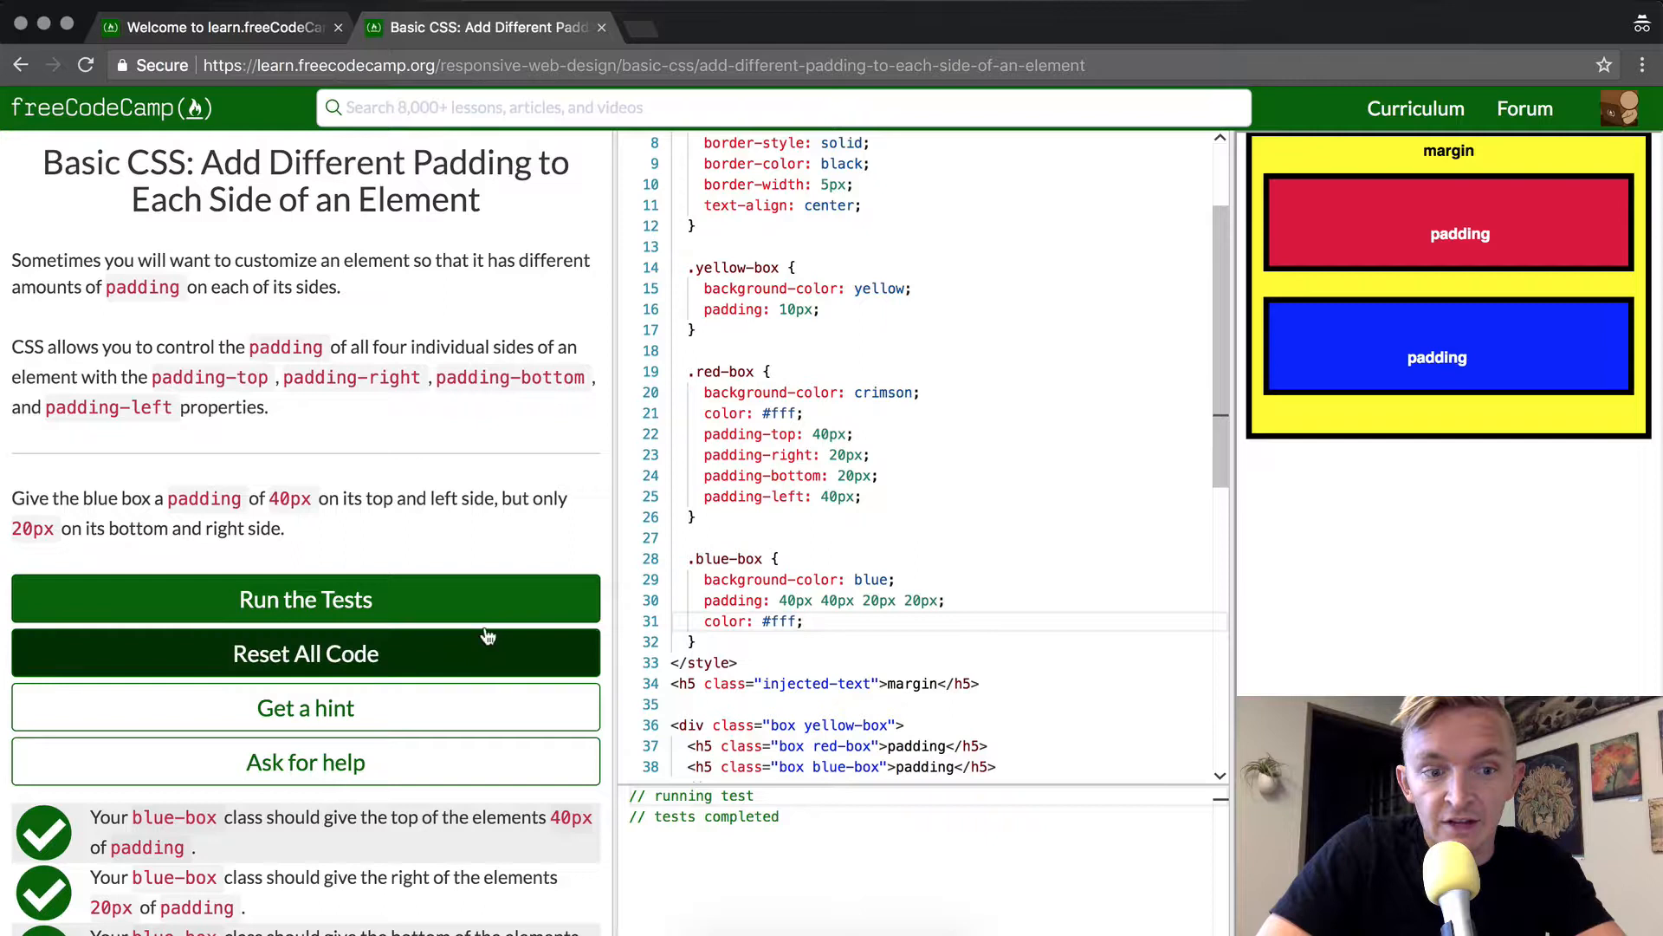
Step: Run the tests and review the failing right and left padding checks
left_click(305, 598)
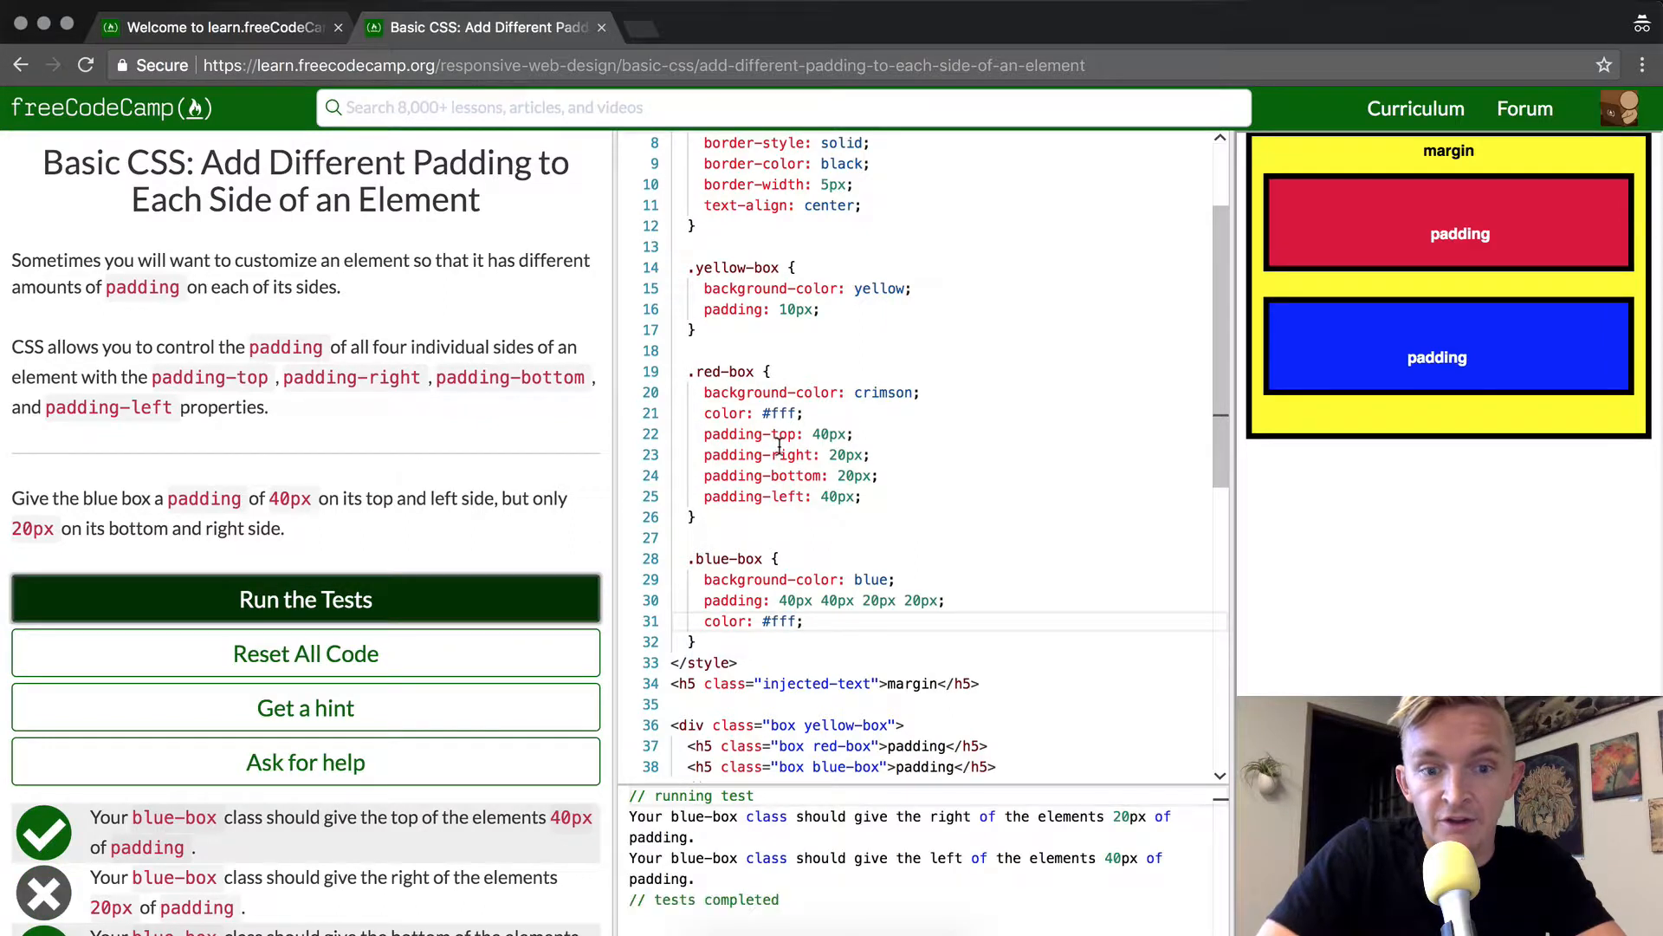
scroll("down", 3)
type(" 40px")
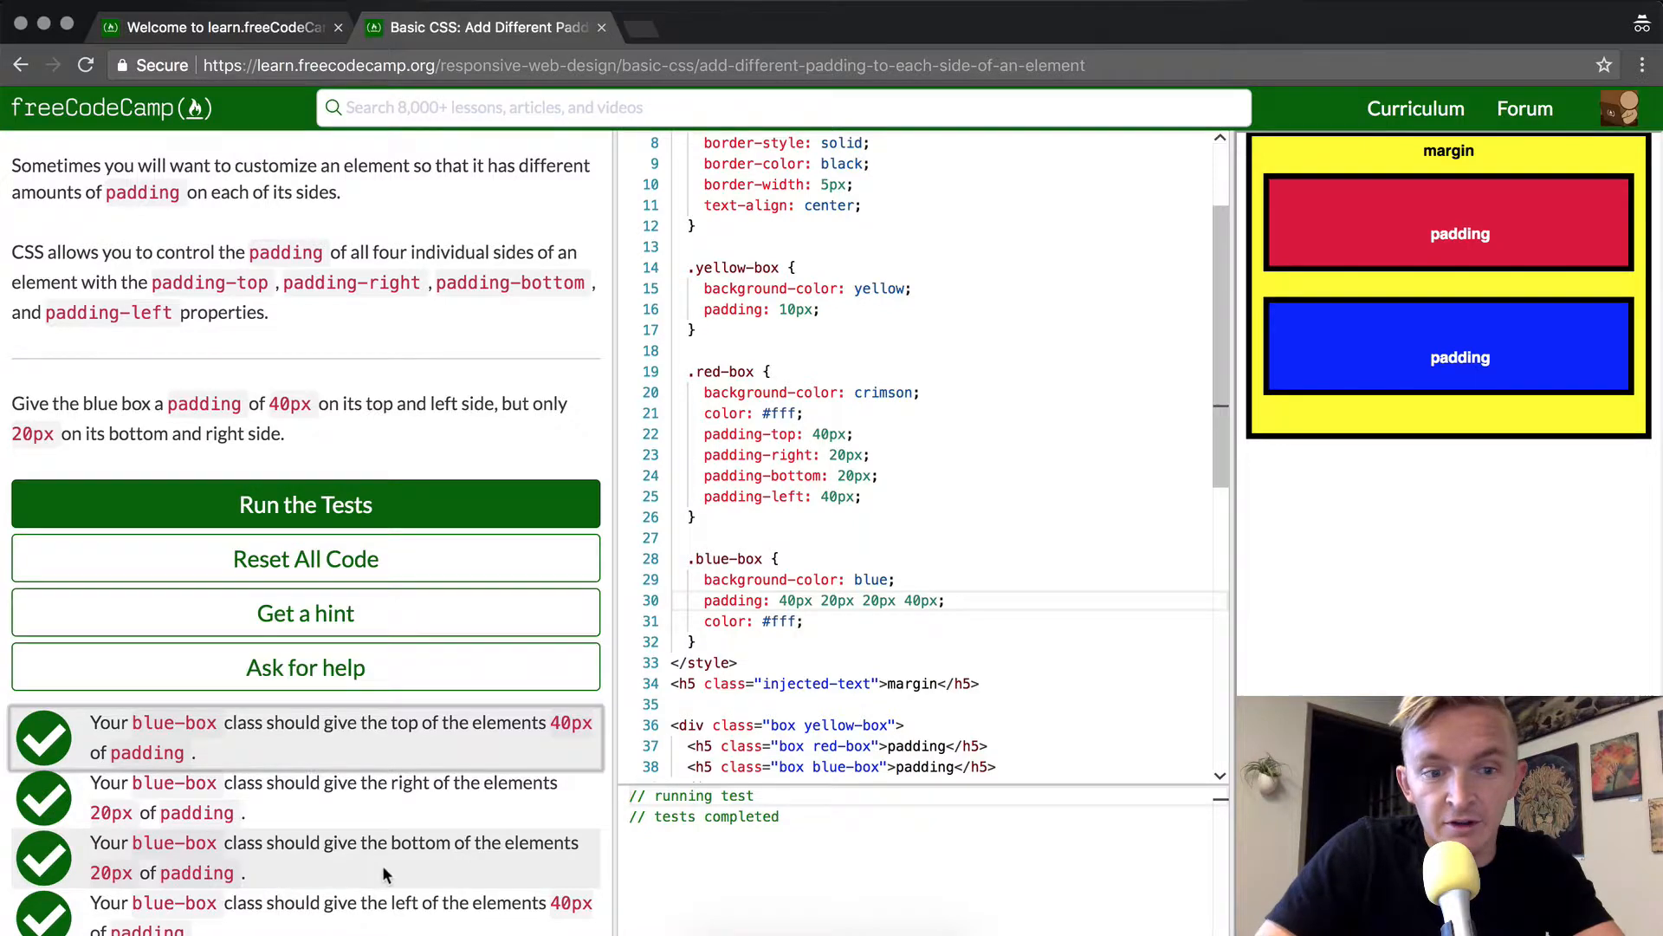
Step: Rerun the tests on the corrected padding to bring up the challenge-passed dialog
left_click(305, 504)
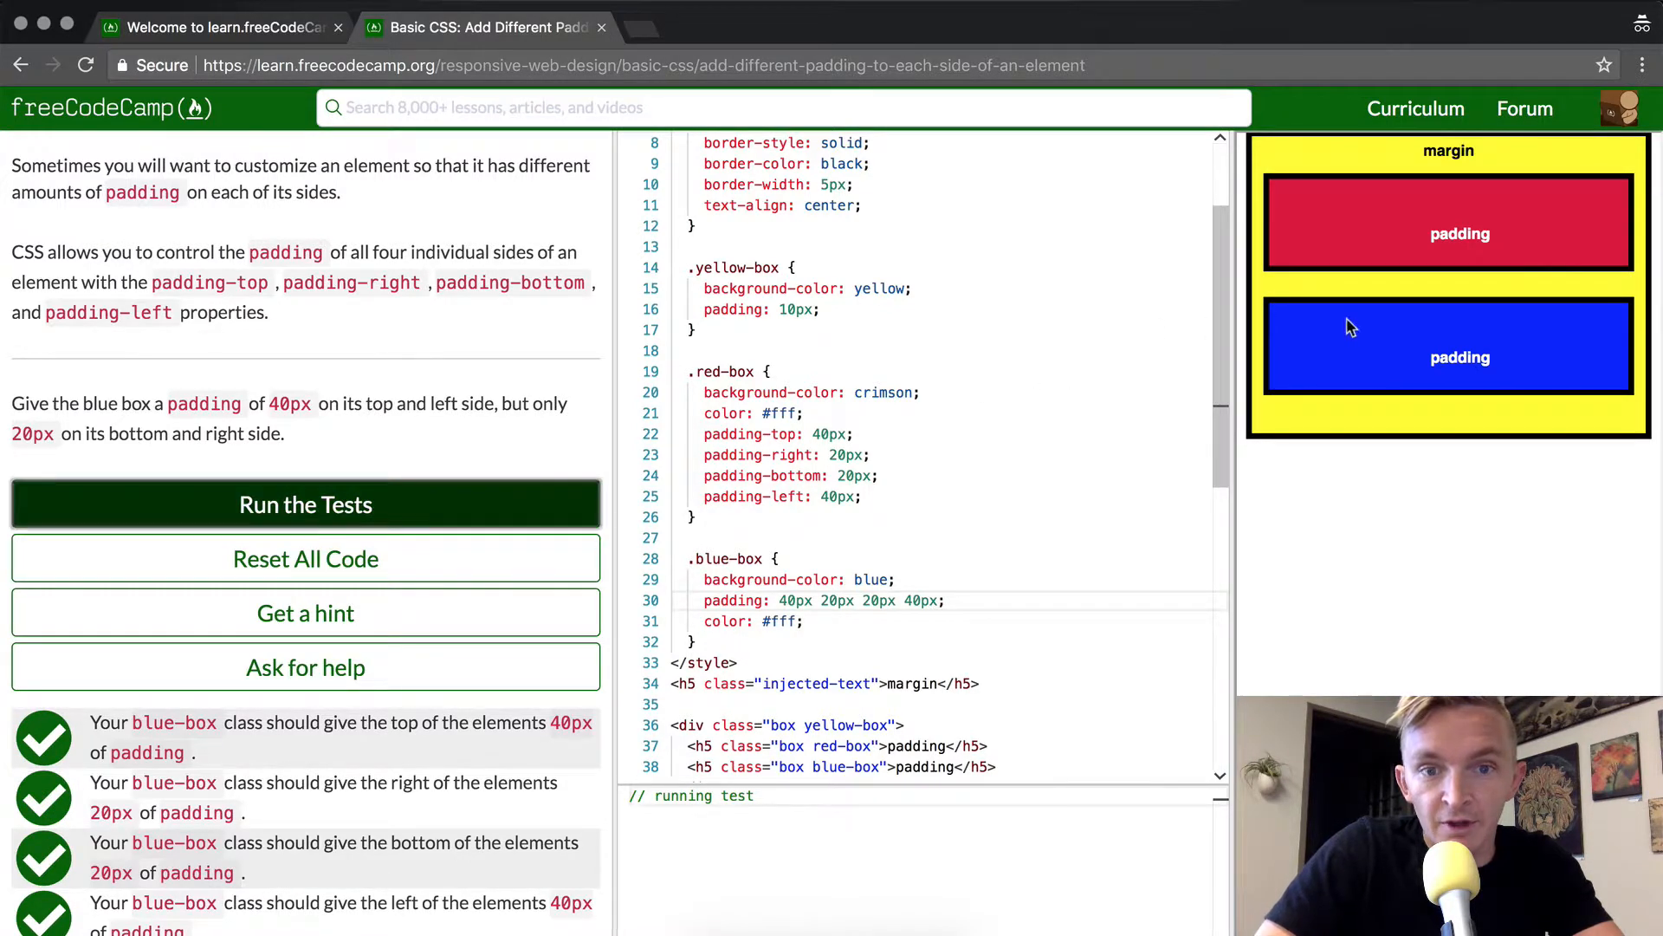
left_click(305, 504)
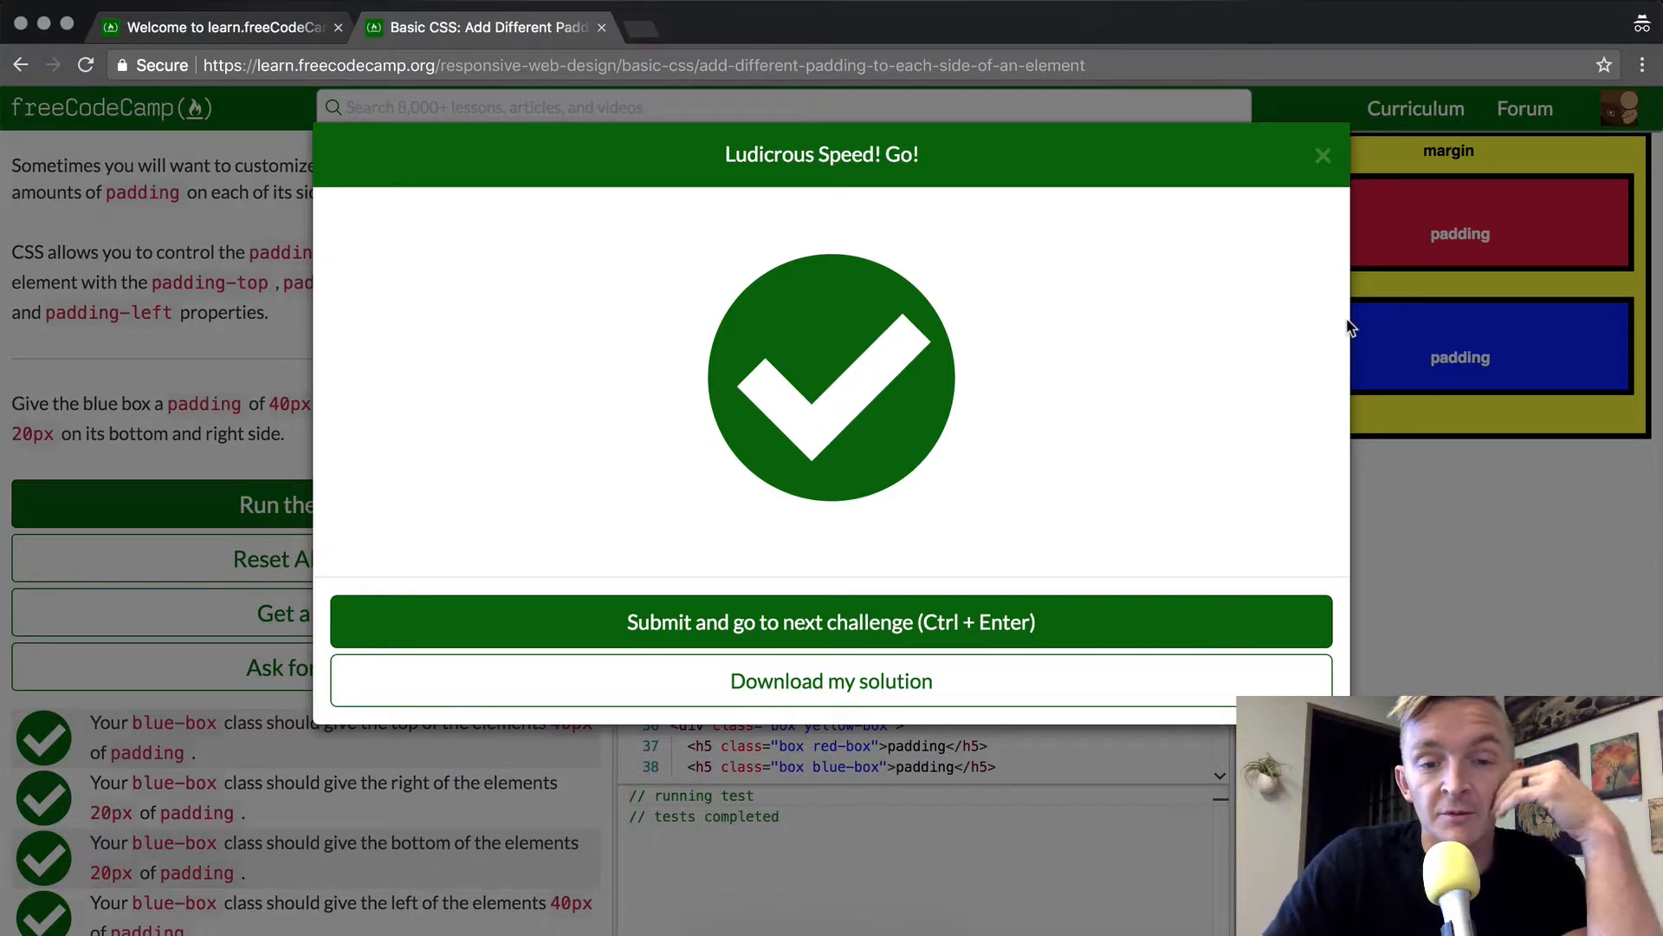
mouse_move(1260, 395)
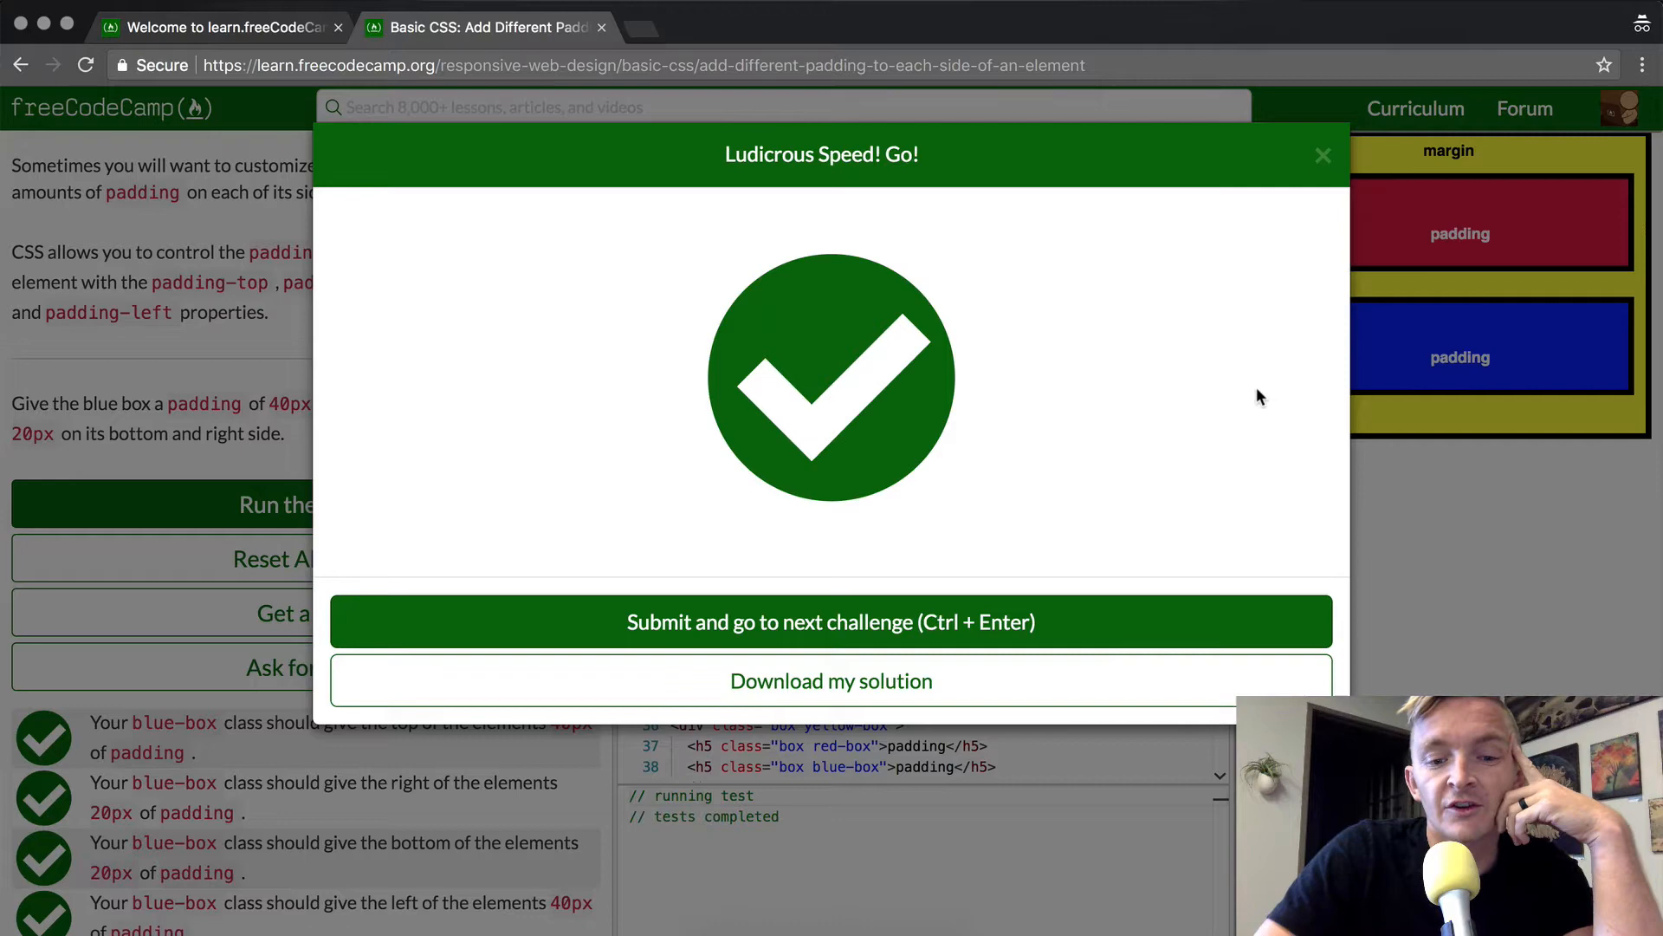